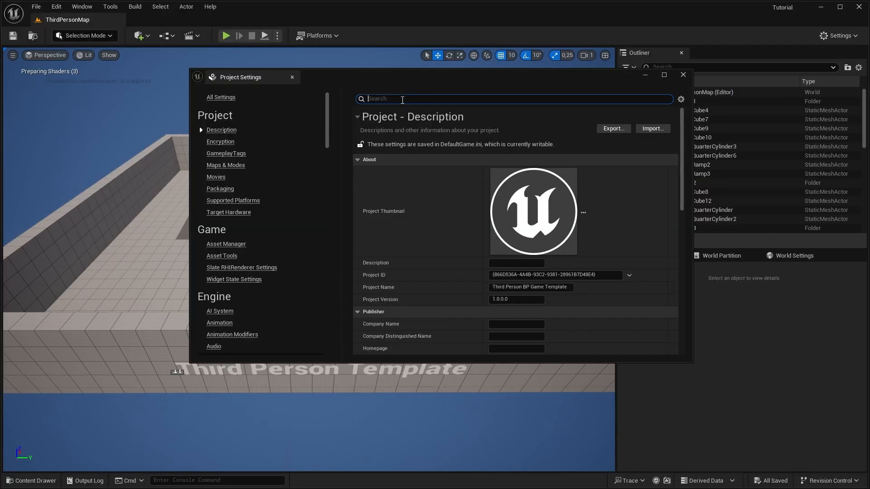
- Search Project Settings for 'virtual' and enable virtual texture support
{"action": "type", "text": "virtual"}
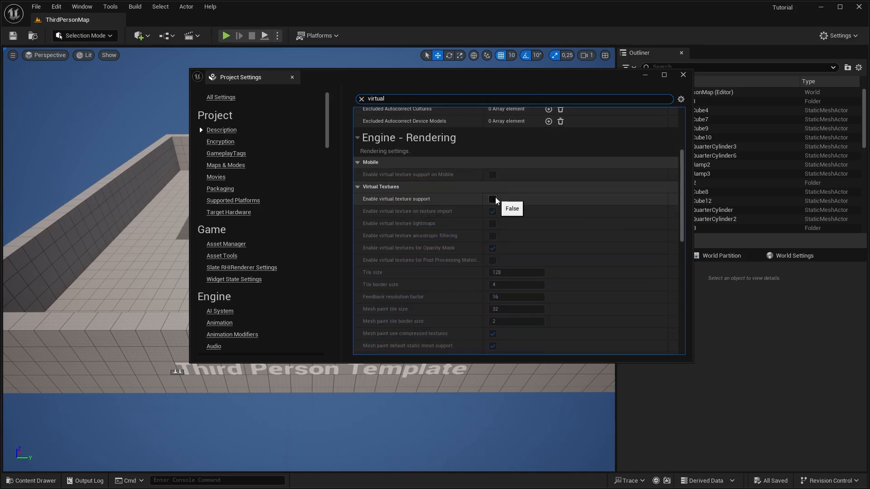
{"action": "left_click", "coordinate": [491, 198]}
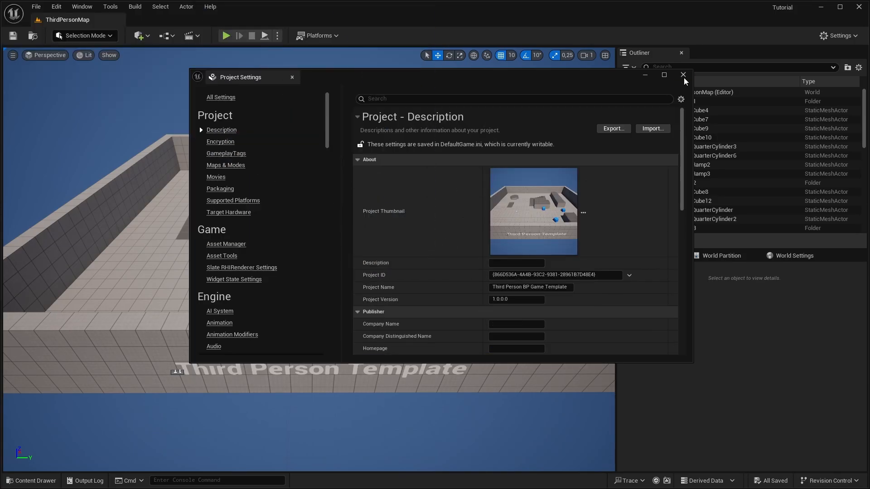
- Import the character FBX into the My_Character folder and show its Materials folder
{"action": "left_click", "coordinate": [683, 75]}
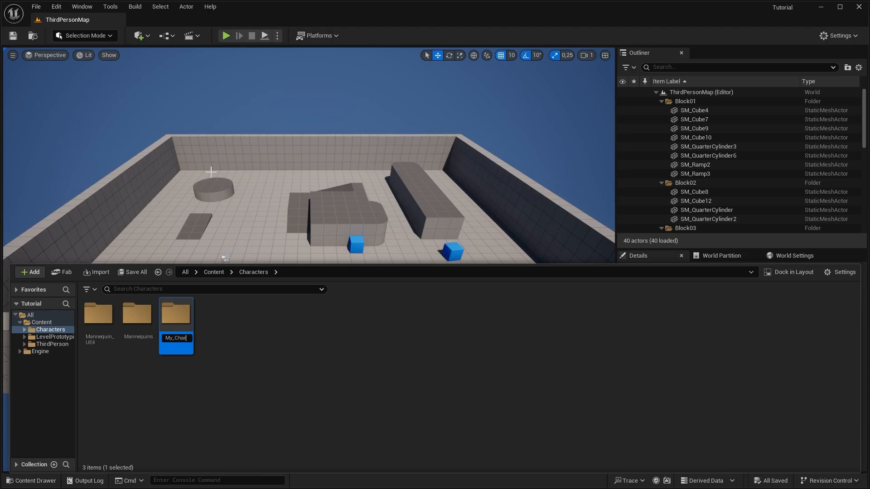
{"action": "left_click", "coordinate": [96, 272]}
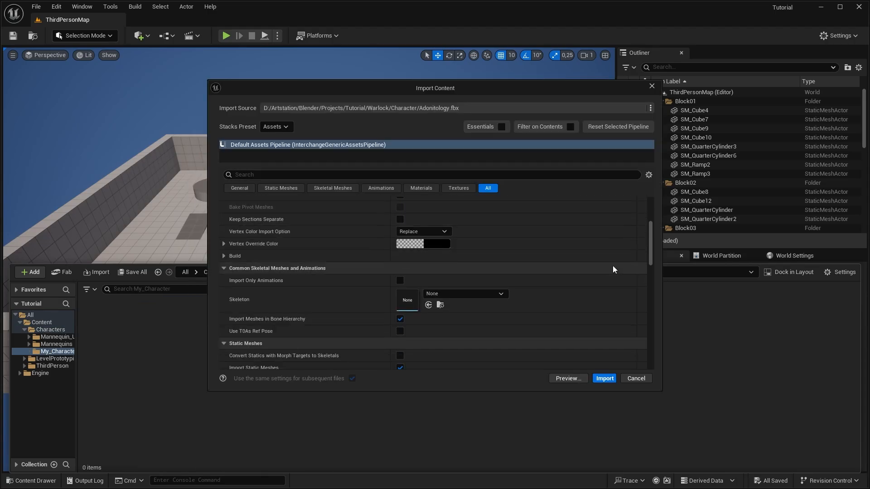
{"action": "left_click", "coordinate": [604, 379]}
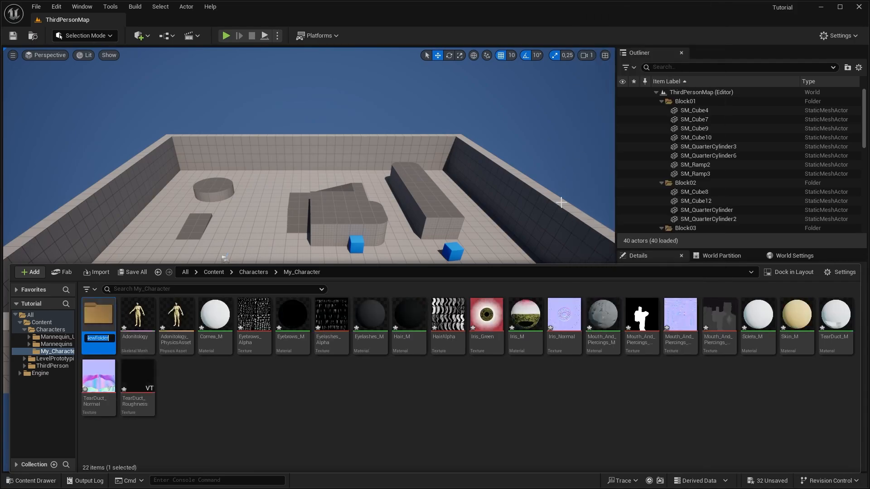
{"action": "mouse_move", "coordinate": [552, 219]}
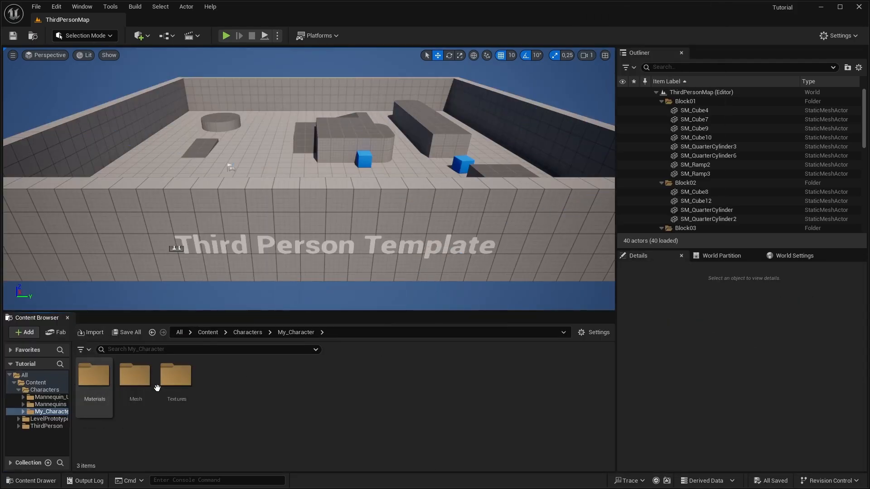
{"action": "double_click", "coordinate": [94, 375]}
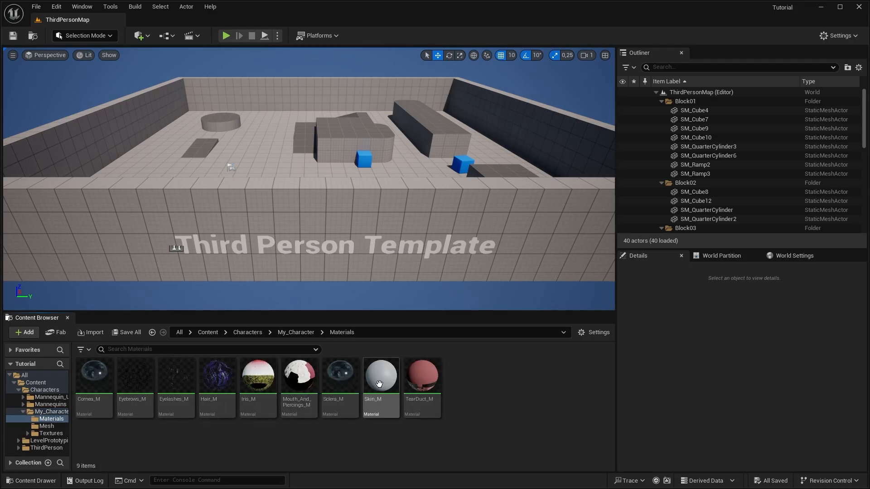
- Open Skin_M and spread the stacked roughness, packed and metallic texture nodes apart
{"action": "double_click", "coordinate": [380, 374]}
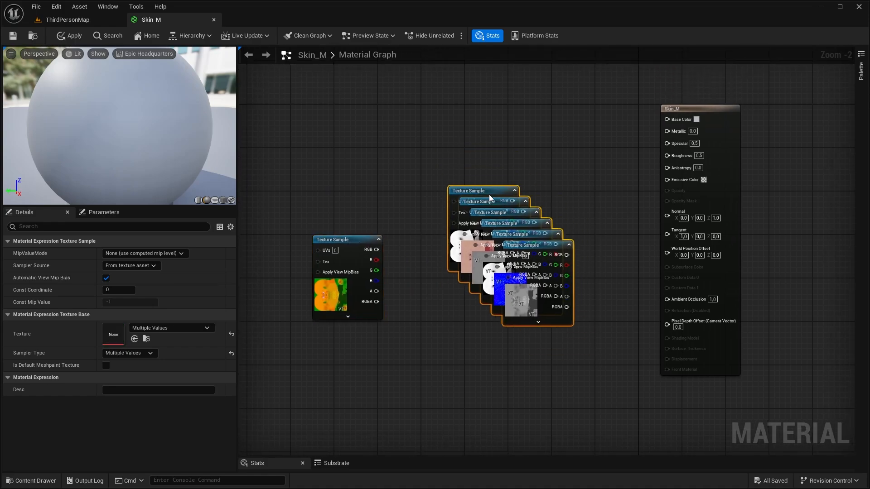
{"action": "left_click", "coordinate": [338, 234]}
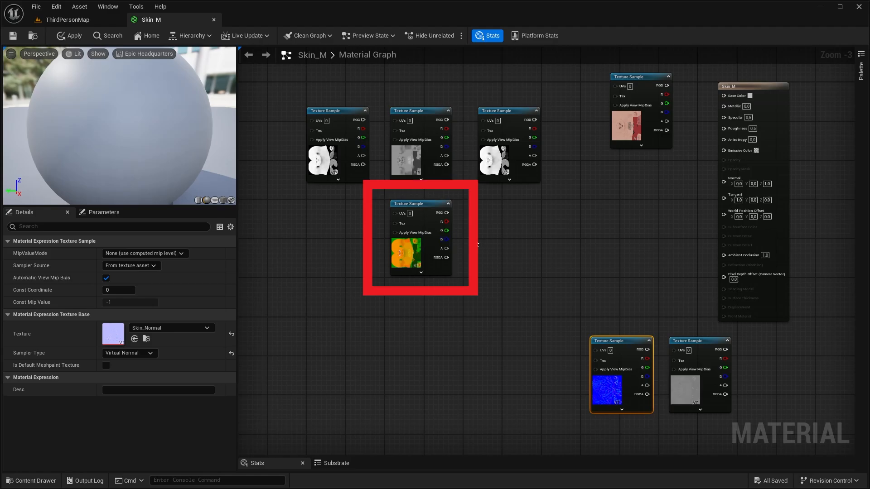
{"action": "left_click", "coordinate": [475, 243]}
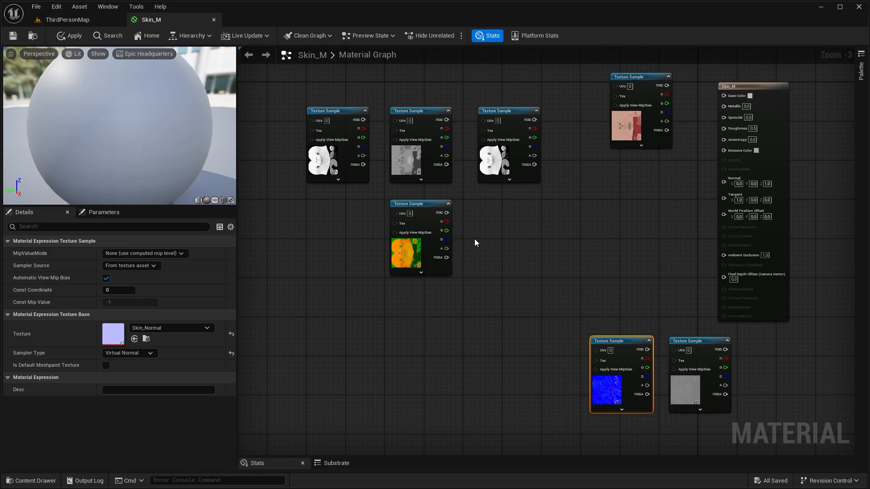
{"action": "mouse_move", "coordinate": [353, 172]}
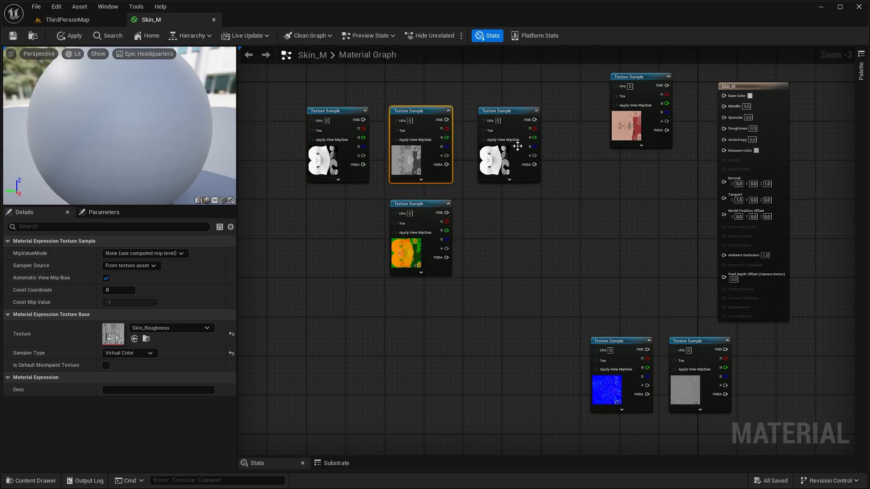
{"action": "left_click", "coordinate": [508, 111]}
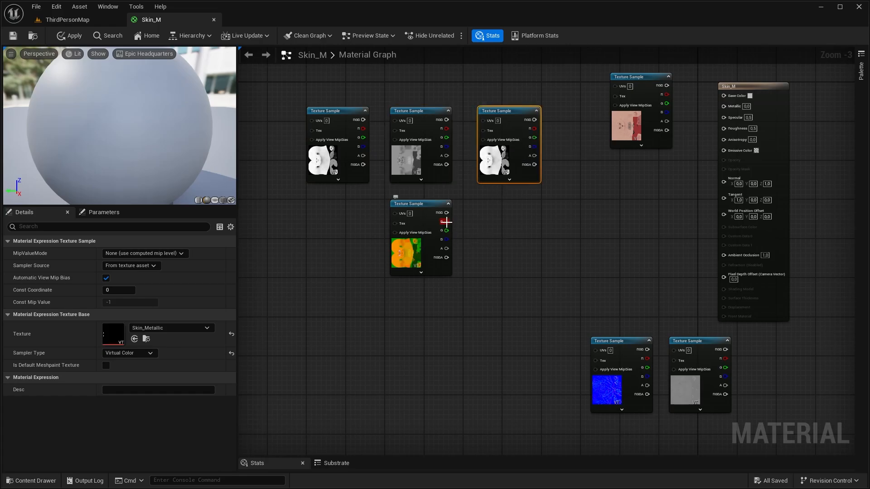
{"action": "mouse_move", "coordinate": [444, 244]}
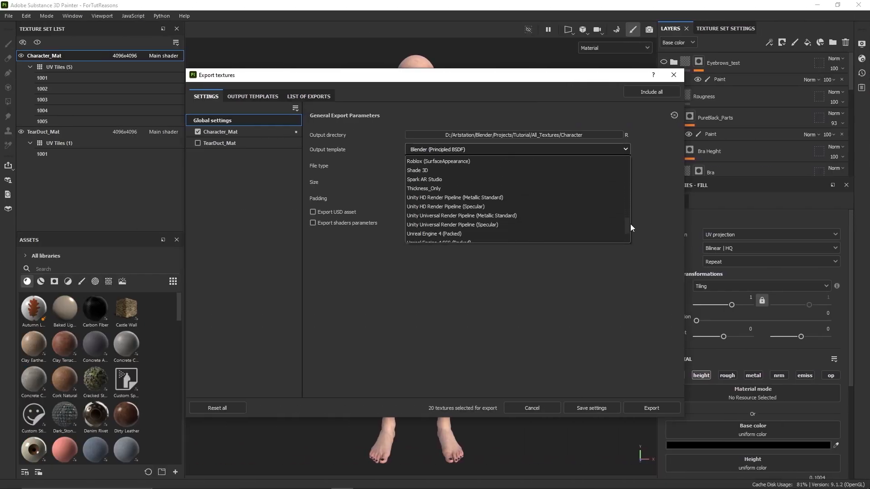
- Show Character_Mat export output templates, viewing the Blender and Unreal Engine 4 (Packed) presets
{"action": "scroll", "scroll_direction": "down", "scroll_amount": 3}
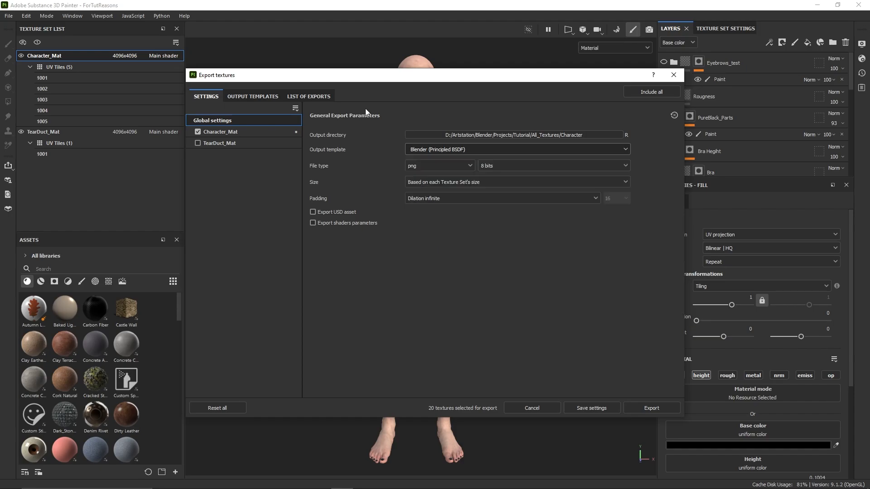
{"action": "left_click", "coordinate": [221, 132]}
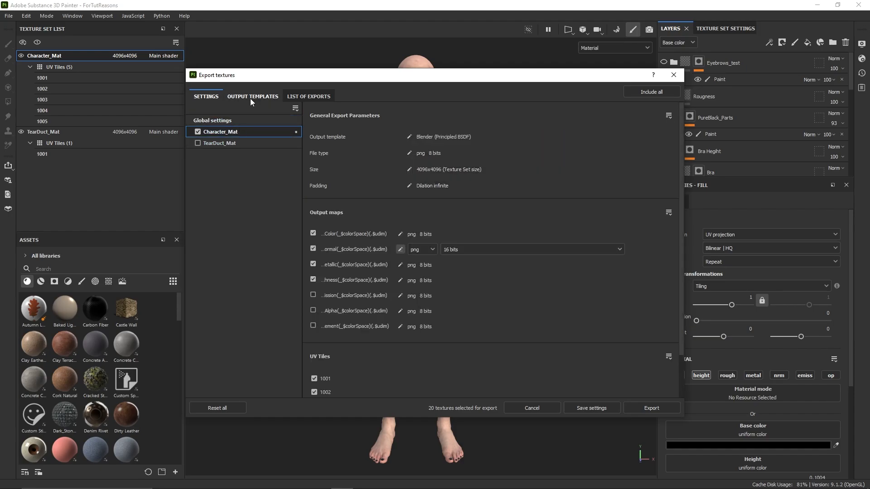
{"action": "left_click", "coordinate": [252, 96]}
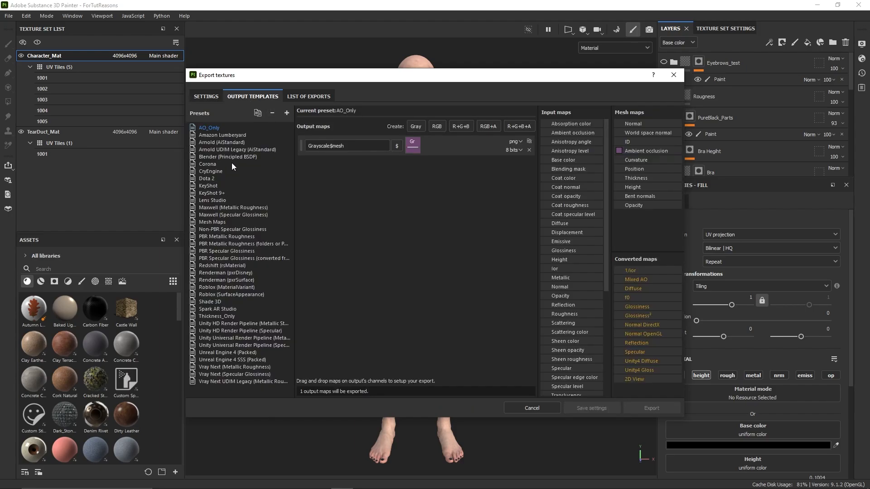
{"action": "left_click", "coordinate": [228, 156]}
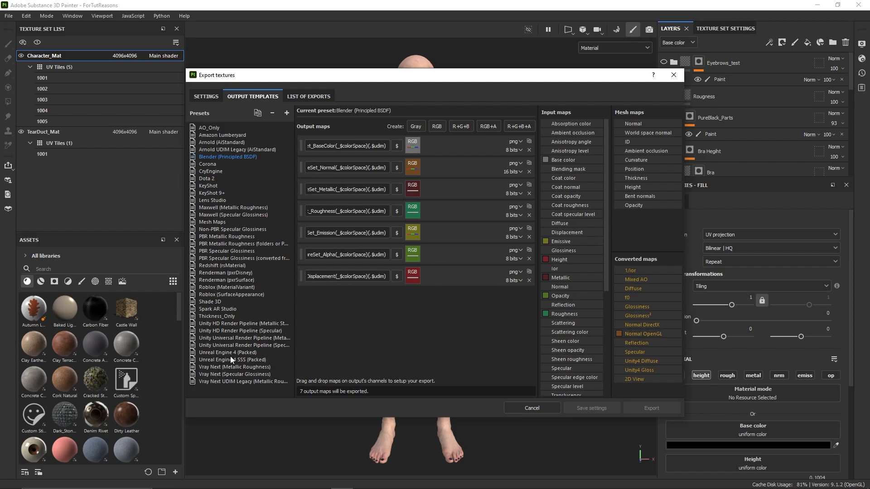
{"action": "left_click", "coordinate": [227, 352]}
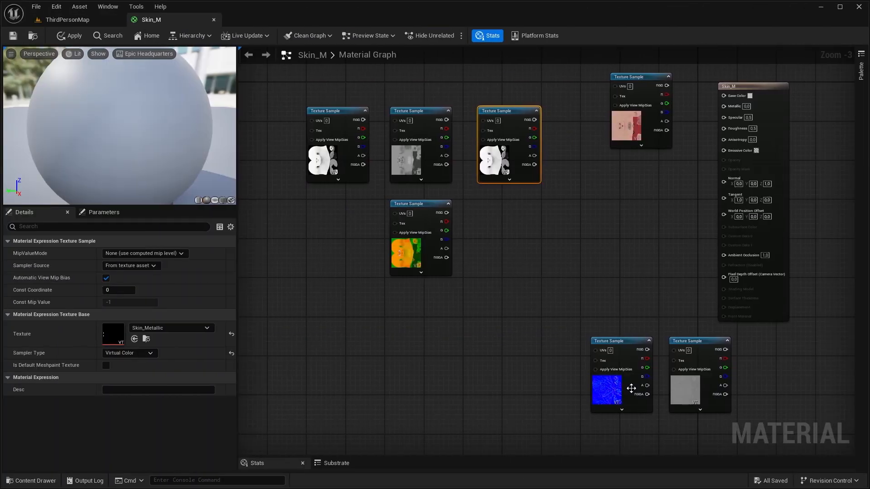
- Flip the green channel of the Skin_Normal texture
{"action": "left_click", "coordinate": [608, 377]}
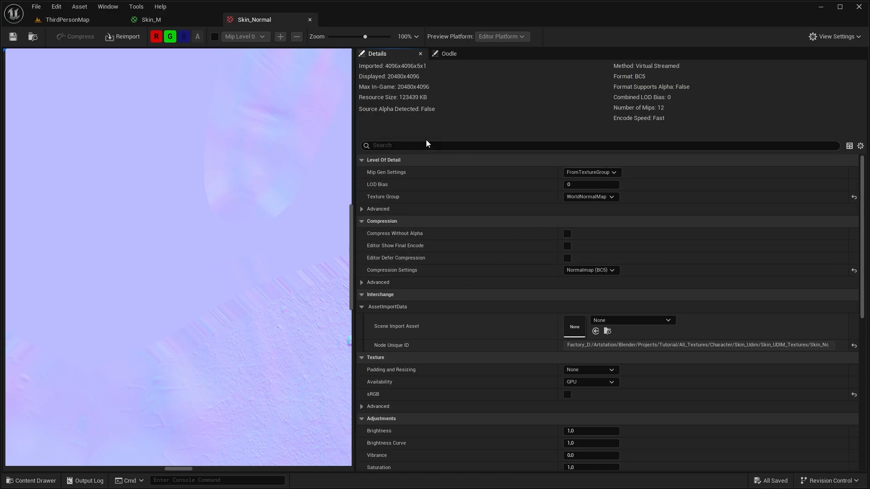
{"action": "type", "text": "gree"}
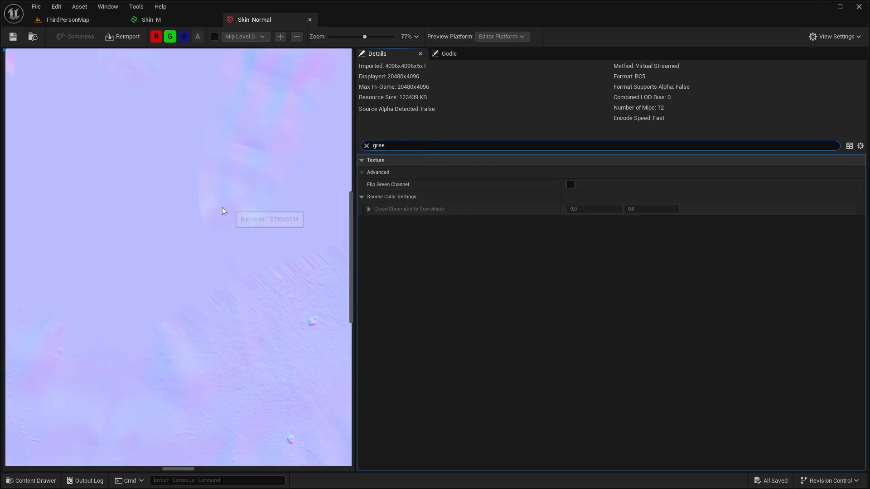
{"action": "left_click", "coordinate": [570, 184]}
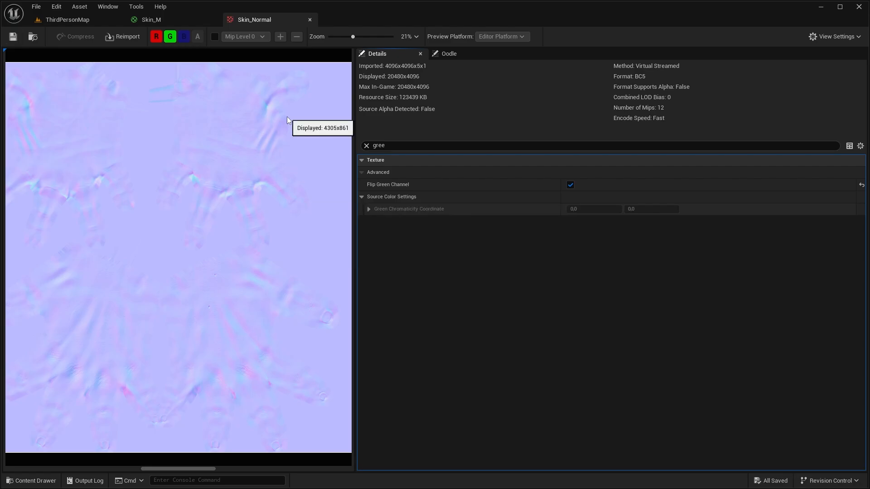
- Preview the packed texture's channels, disable sRGB and save it
{"action": "left_click", "coordinate": [152, 19]}
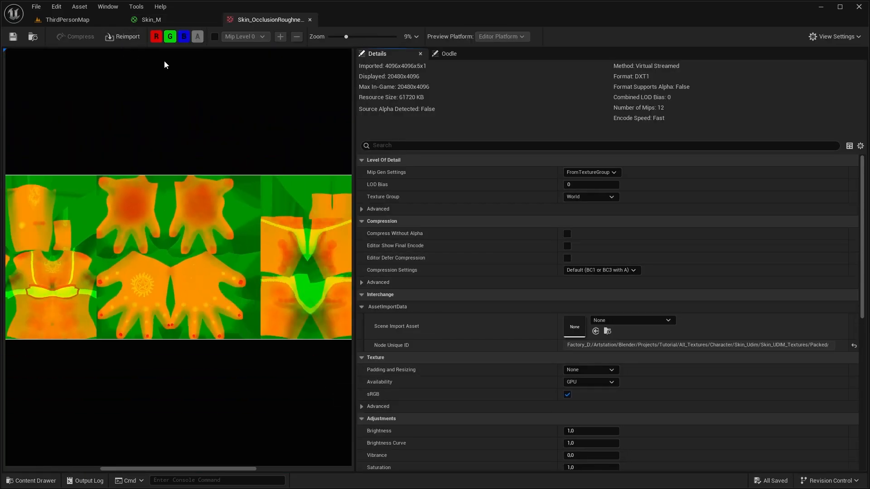
{"action": "left_click", "coordinate": [184, 36]}
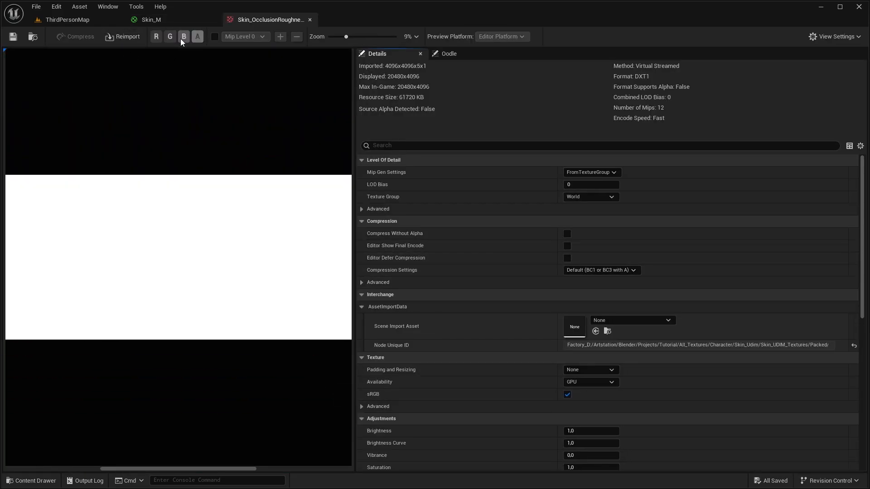
{"action": "left_click", "coordinate": [169, 36]}
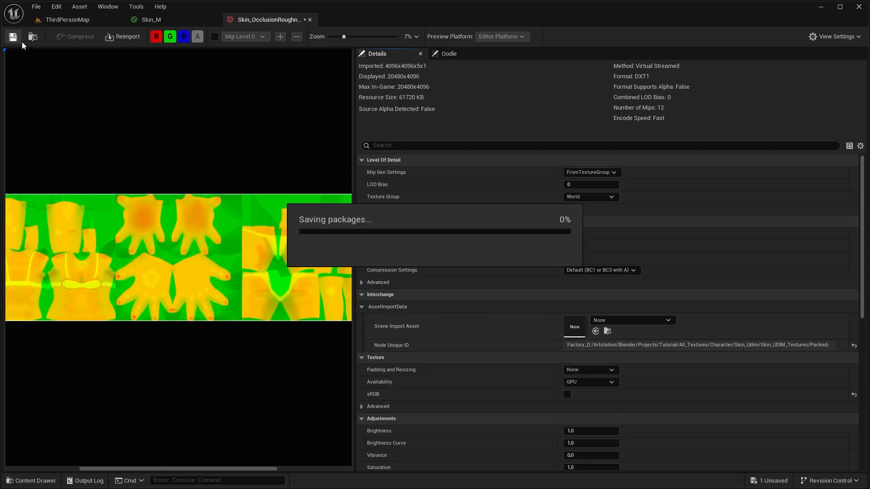
{"action": "left_click", "coordinate": [150, 19]}
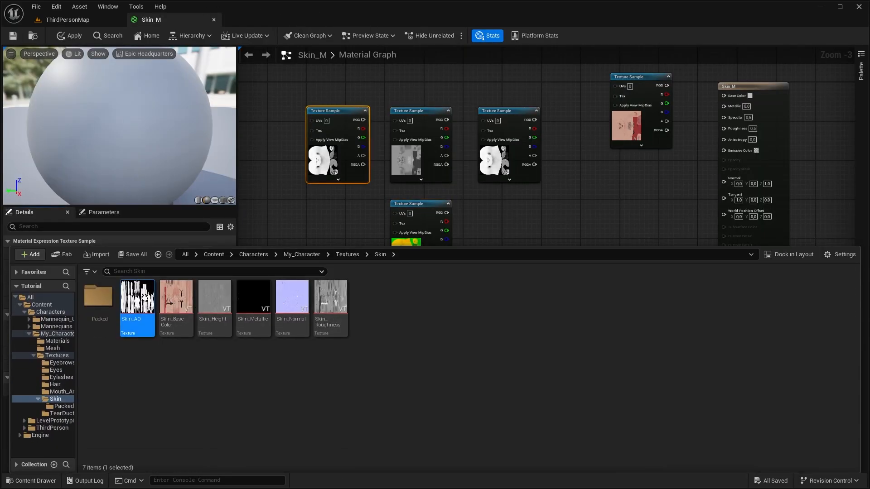
- Make Skin_AO non-sRGB and sample the packed texture as Virtual Linear Color in Skin_M
{"action": "double_click", "coordinate": [137, 295]}
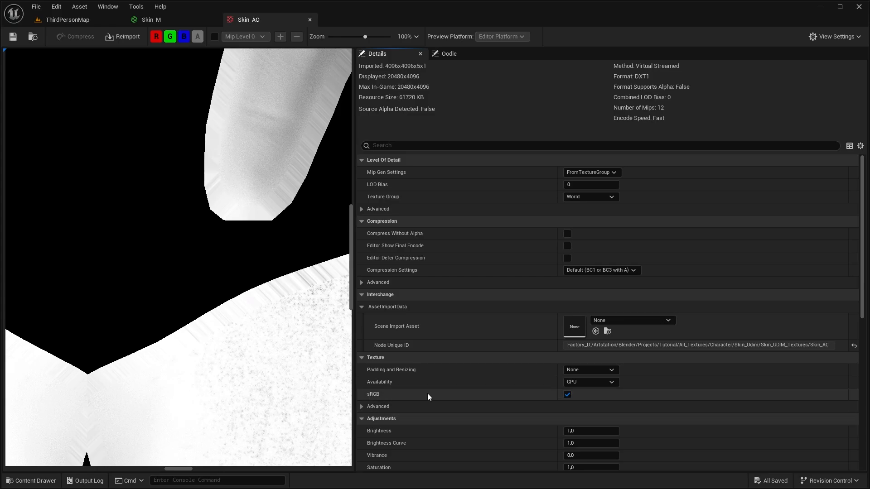
{"action": "left_click", "coordinate": [150, 19]}
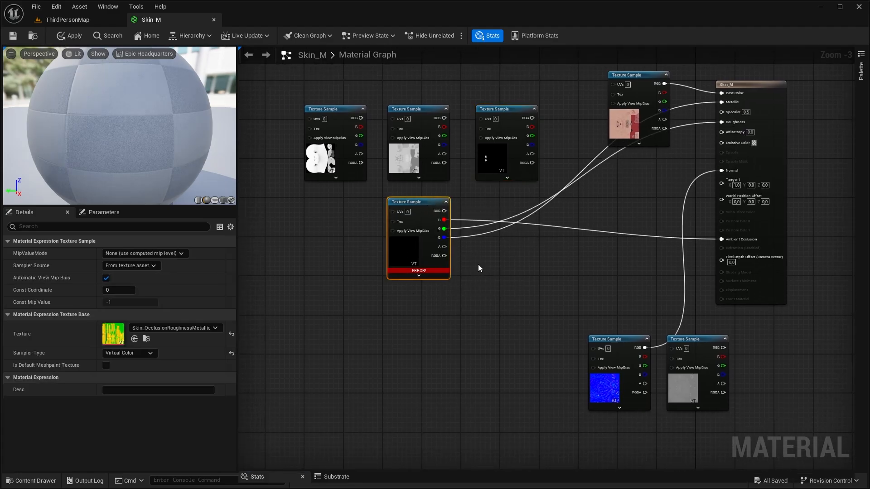
{"action": "mouse_move", "coordinate": [420, 271]}
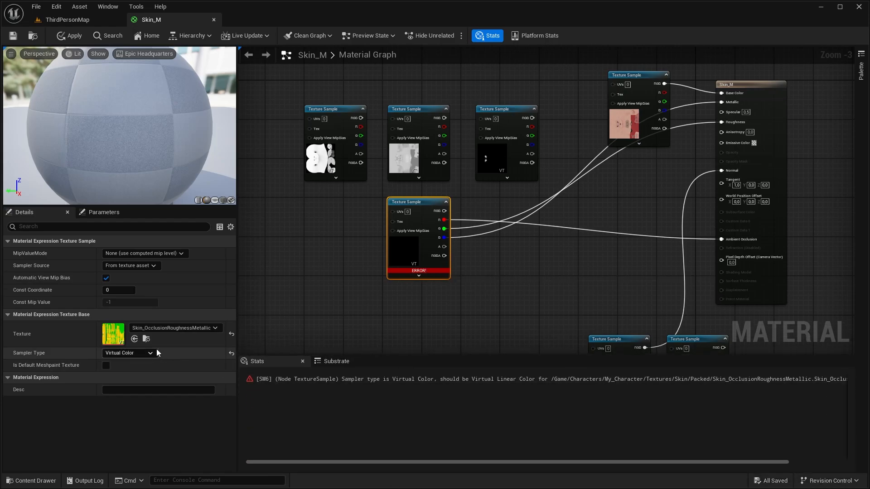
{"action": "left_click", "coordinate": [129, 352]}
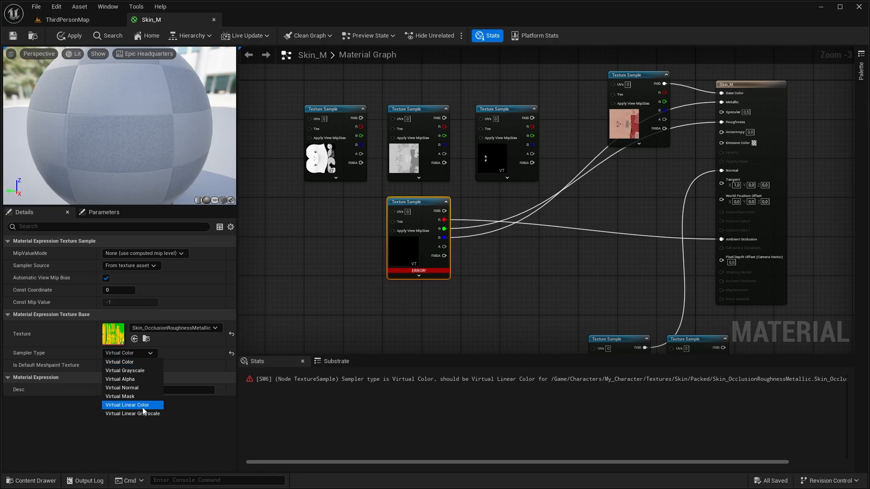
{"action": "left_click", "coordinate": [127, 405]}
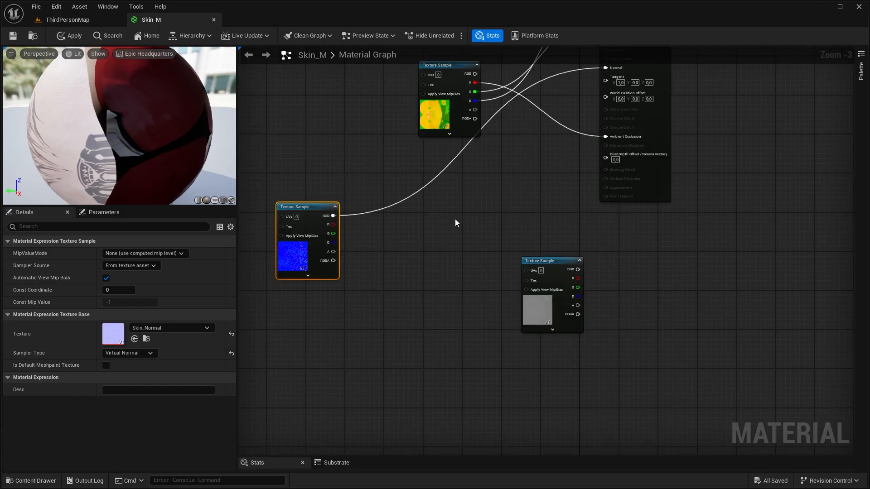
{"action": "mouse_move", "coordinate": [430, 288]}
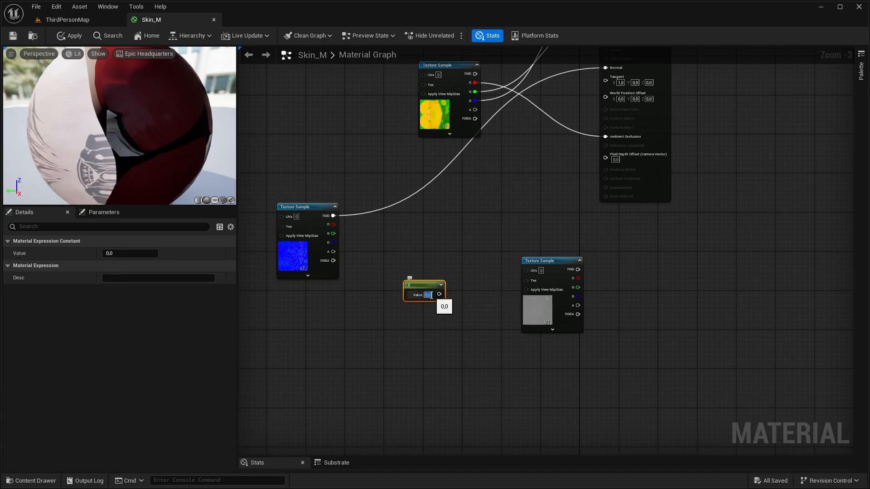
- Add a 0.3 Constant, NormalFromHeightmap and BlendAngleCorrectedNormals nodes to the graph
{"action": "type", "text": "0.3"}
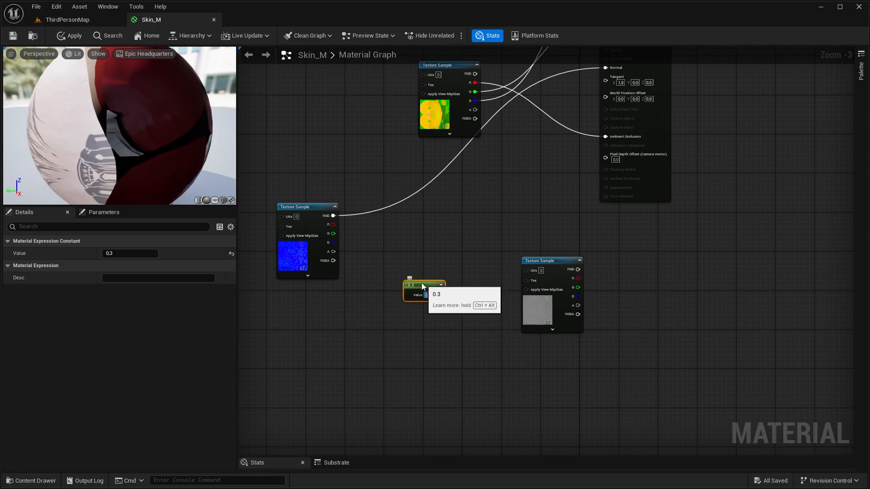
{"action": "type", "text": "normal"}
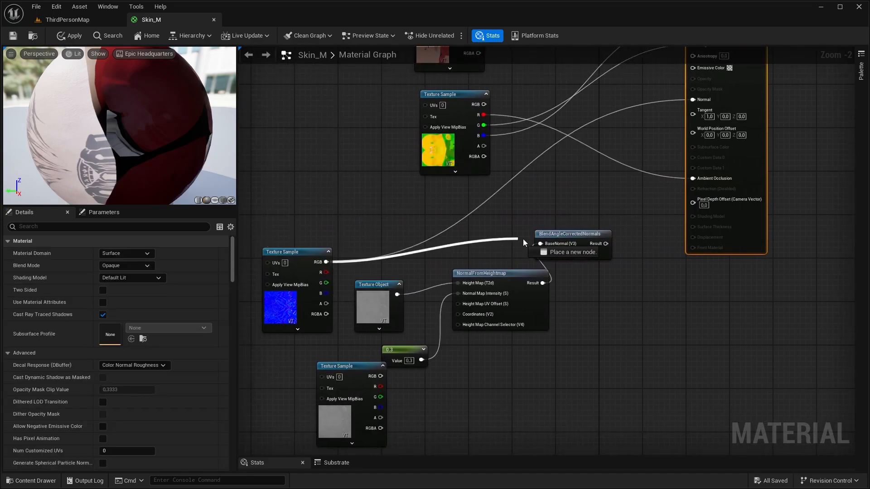
{"action": "left_click", "coordinate": [570, 234]}
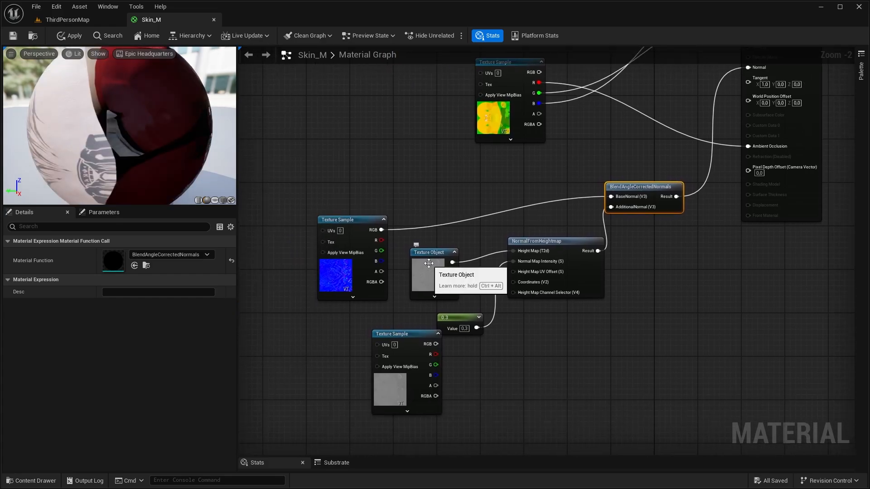
- Assign Skin_Height as Virtual Linear Color to the texture object with intensity 5.0
{"action": "left_click", "coordinate": [434, 253]}
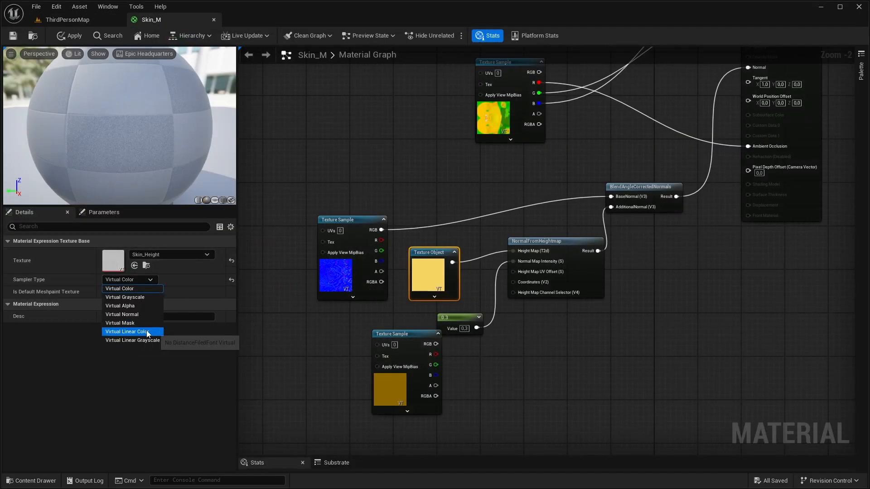
{"action": "left_click", "coordinate": [125, 332]}
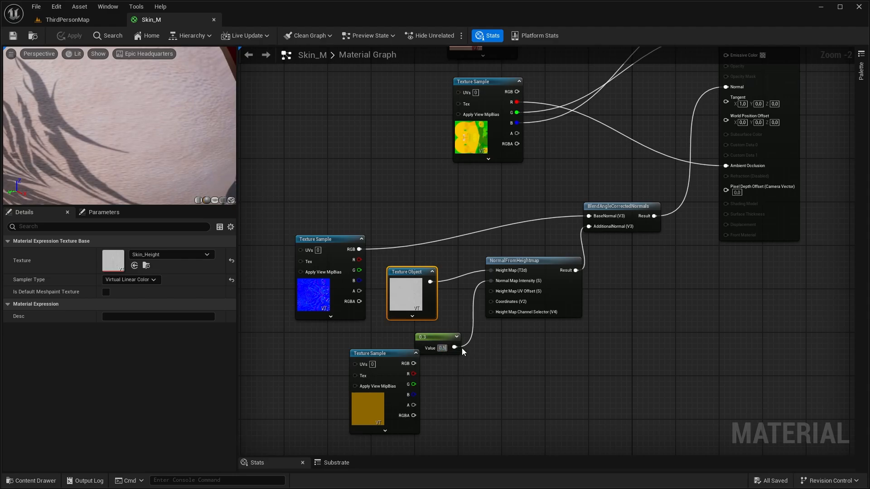
{"action": "type", "text": "5.0"}
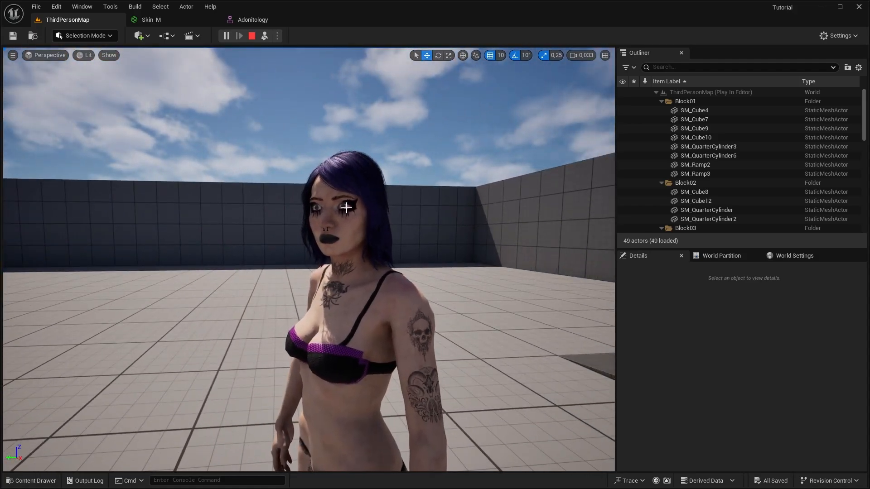
- View the character standing in ThirdPersonMap to check the skin shading
{"action": "left_click", "coordinate": [150, 20]}
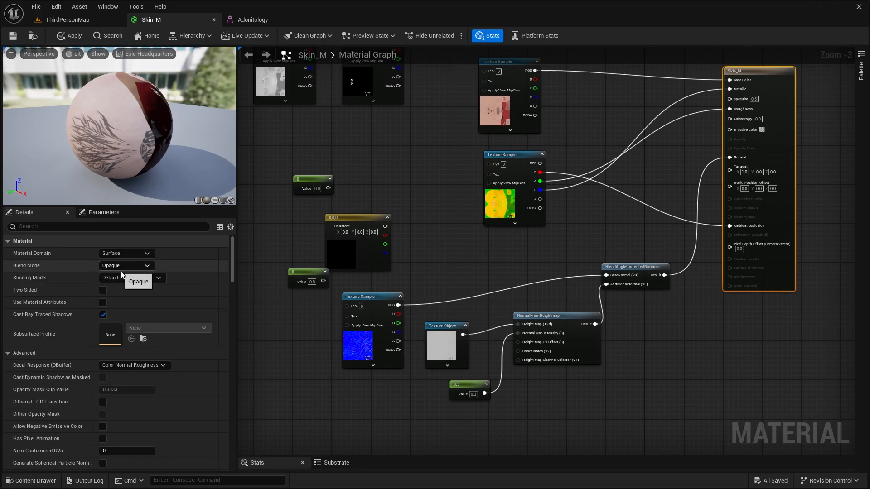
- Switch Skin_M's shading model to Subsurface
{"action": "left_click", "coordinate": [132, 277]}
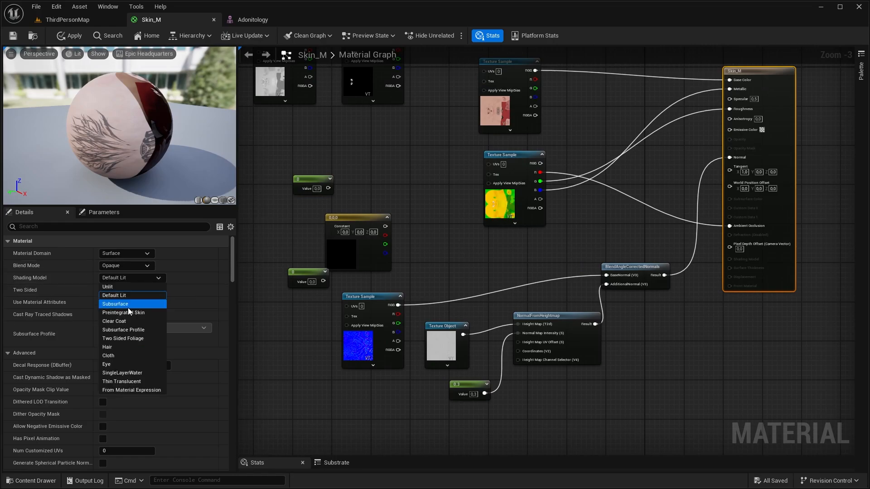
{"action": "left_click", "coordinate": [115, 305]}
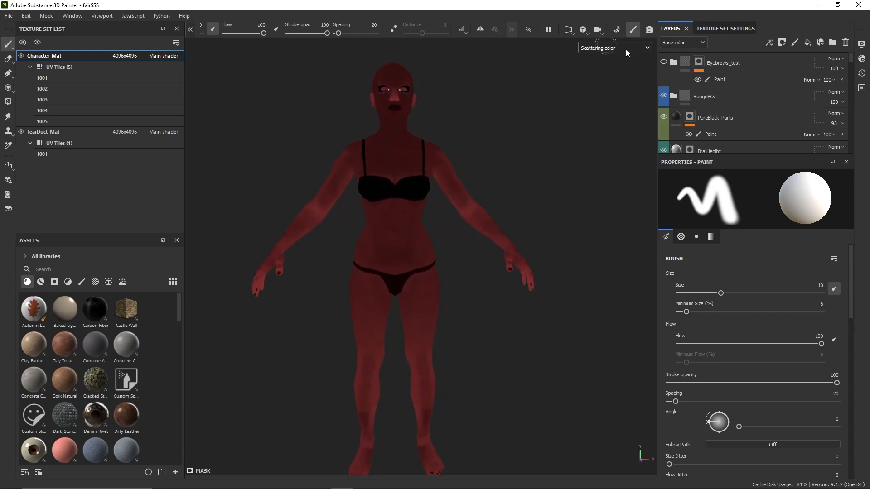
- Show the texture set channels and the Export Textures output template choices
{"action": "left_click", "coordinate": [725, 29]}
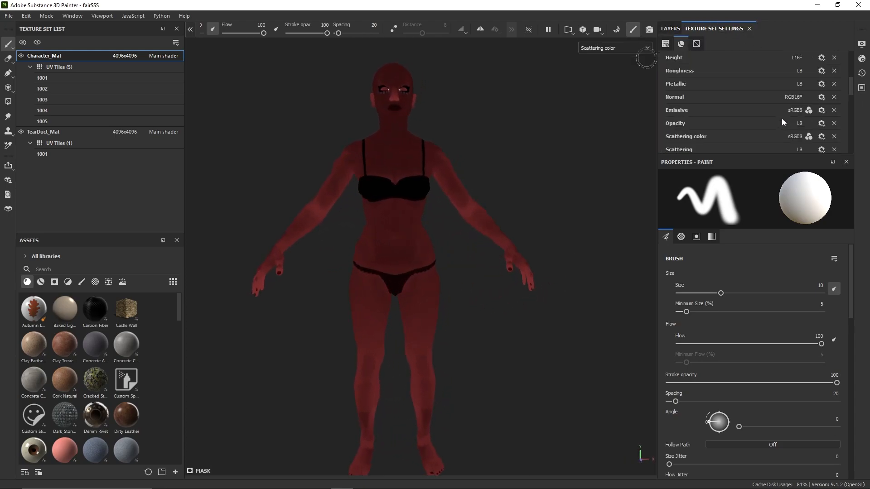
{"action": "mouse_move", "coordinate": [809, 136]}
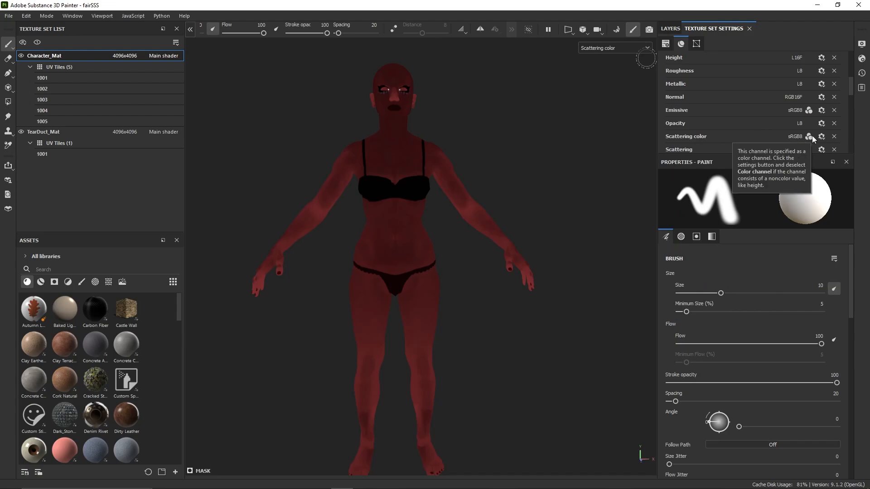
{"action": "left_click", "coordinate": [516, 149]}
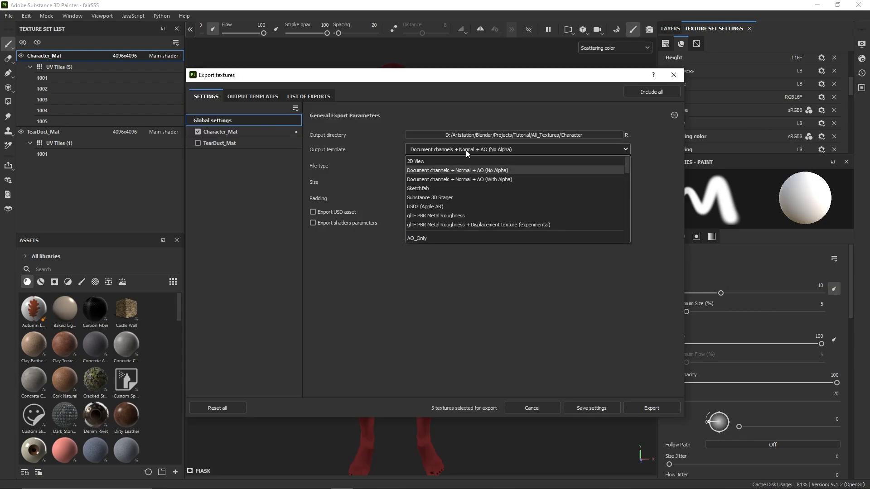
{"action": "left_click", "coordinate": [456, 171]}
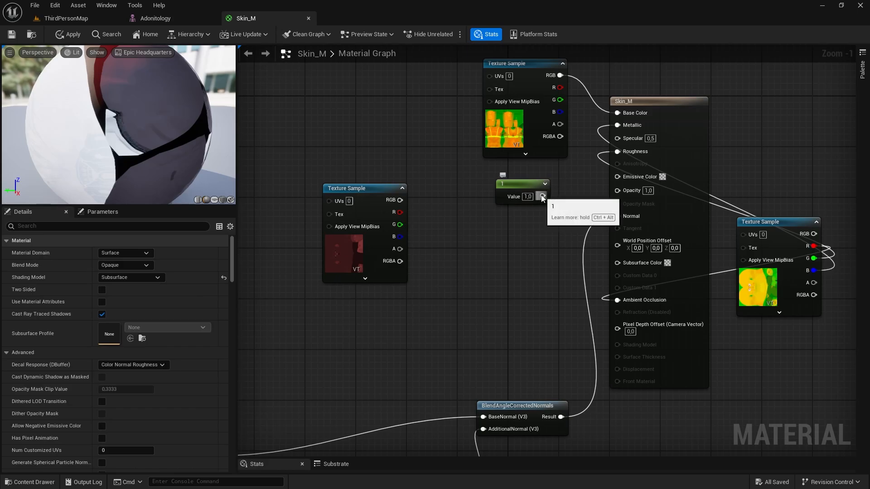
- Raise the Scattering_color texture's Saturation under Adjustments so its preview reads vivid red
{"action": "left_click", "coordinate": [516, 190]}
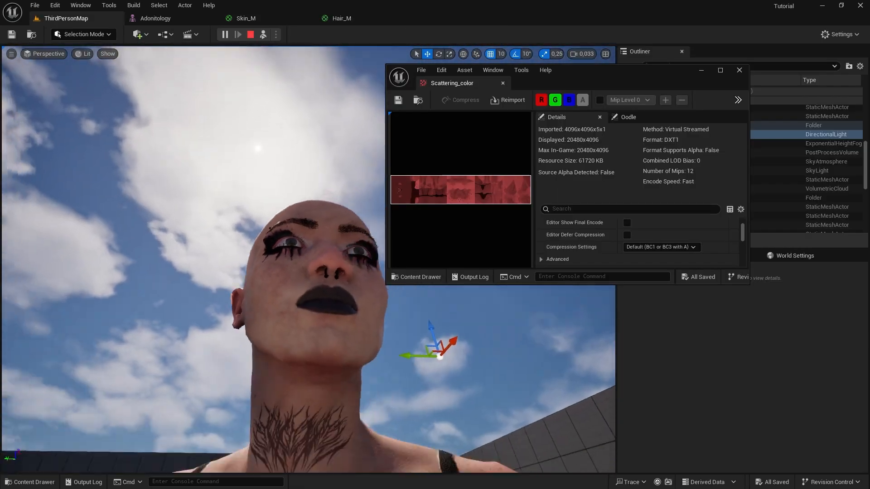
{"action": "scroll", "scroll_direction": "down", "scroll_amount": 3}
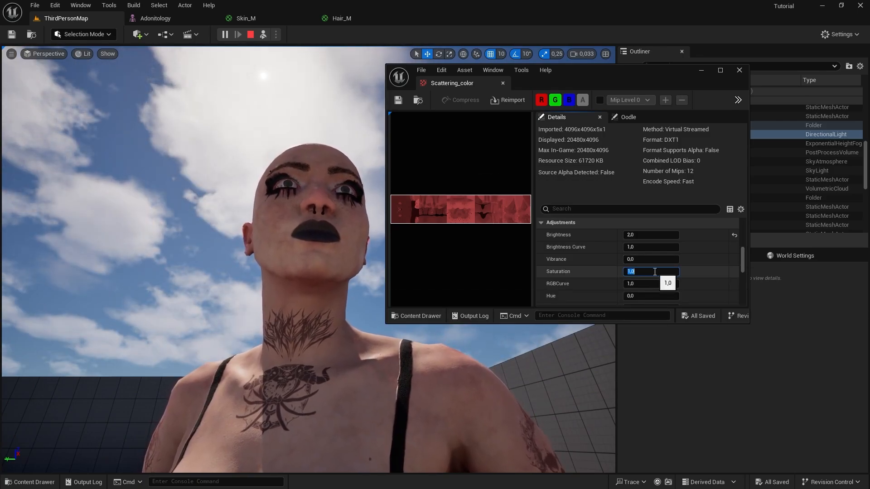
{"action": "type", "text": "0"}
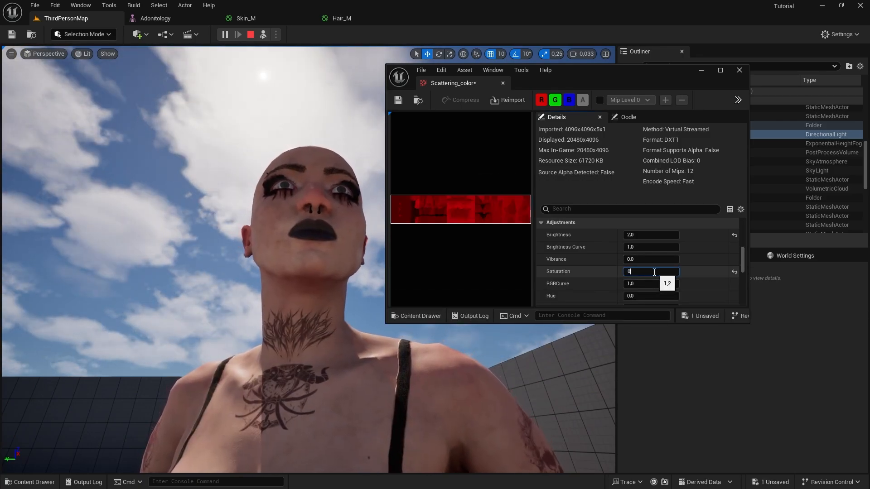
{"action": "left_click", "coordinate": [244, 18]}
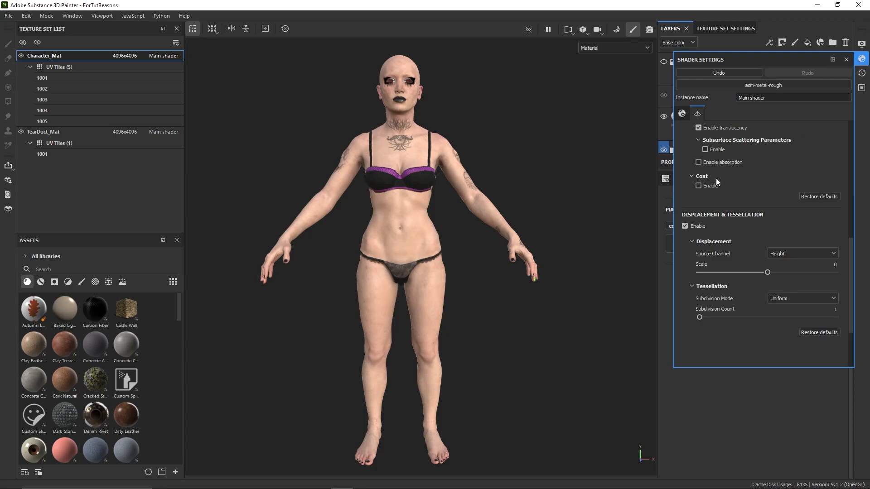
{"action": "mouse_move", "coordinate": [708, 154]}
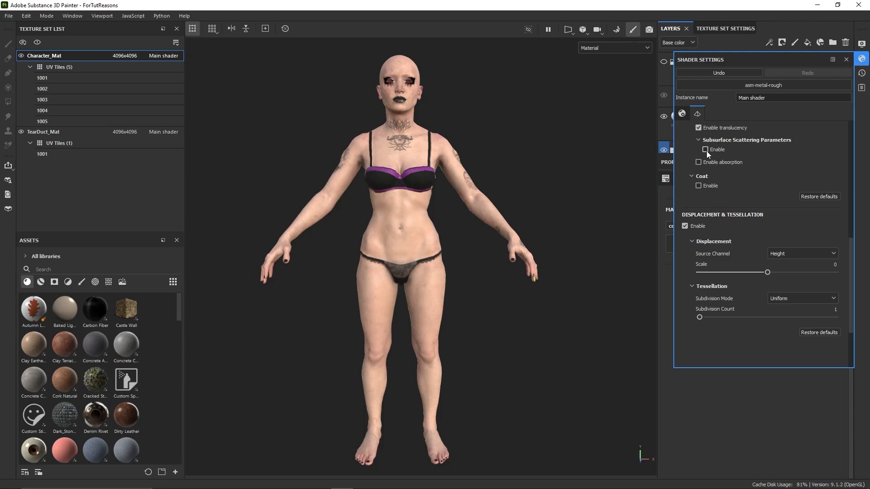
- Enable Subsurface Scattering on the shader and add a Scattering channel filled at value 1, viewed solo
{"action": "left_click", "coordinate": [705, 150]}
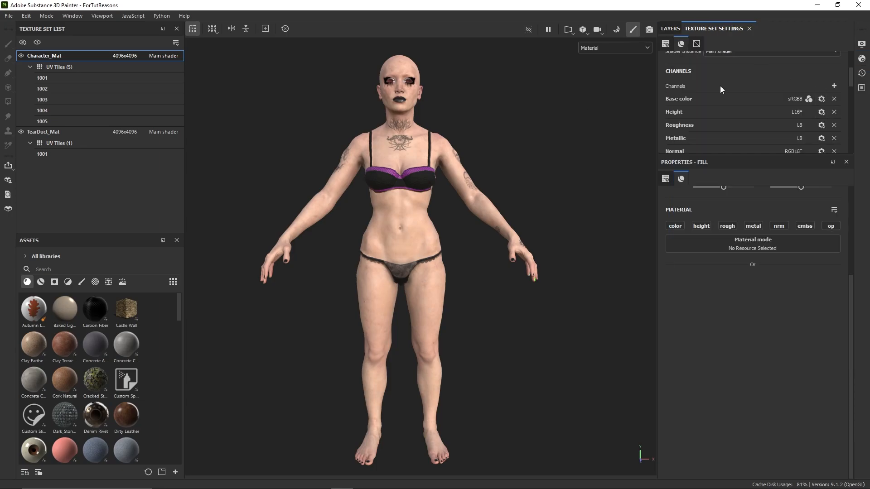
{"action": "left_click", "coordinate": [833, 85]}
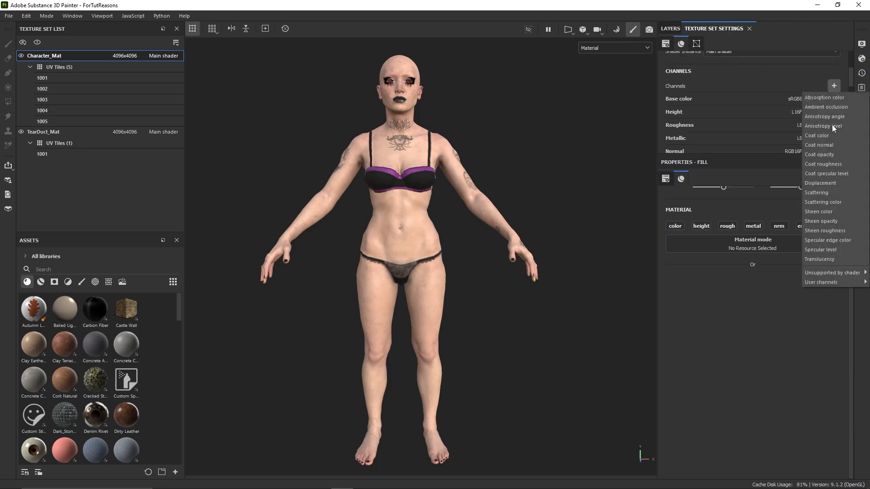
{"action": "mouse_move", "coordinate": [816, 192]}
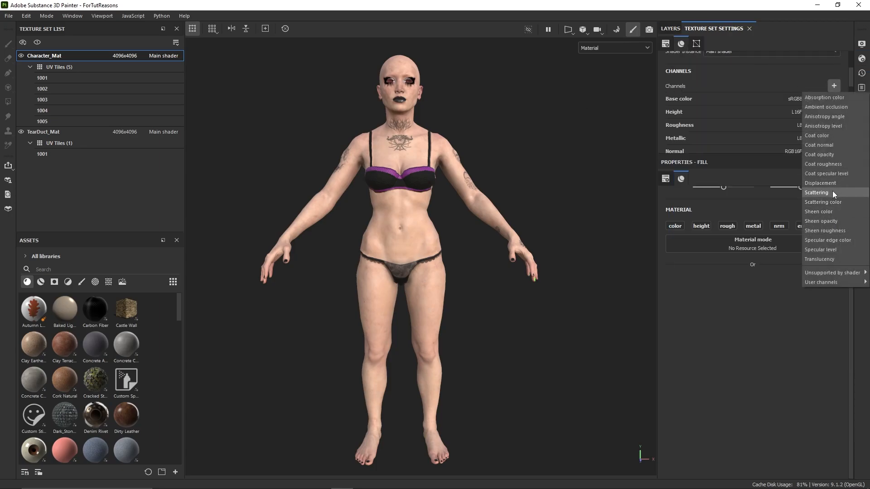
{"action": "left_click", "coordinate": [817, 192]}
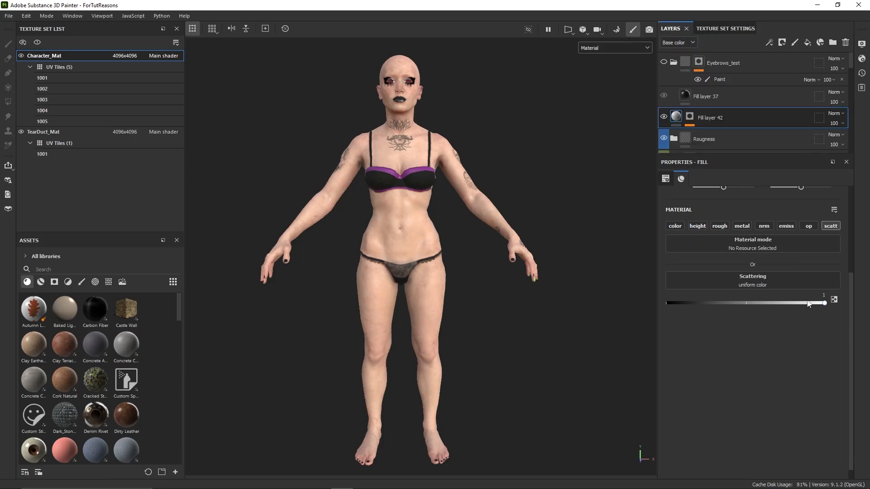
{"action": "left_click", "coordinate": [614, 48]}
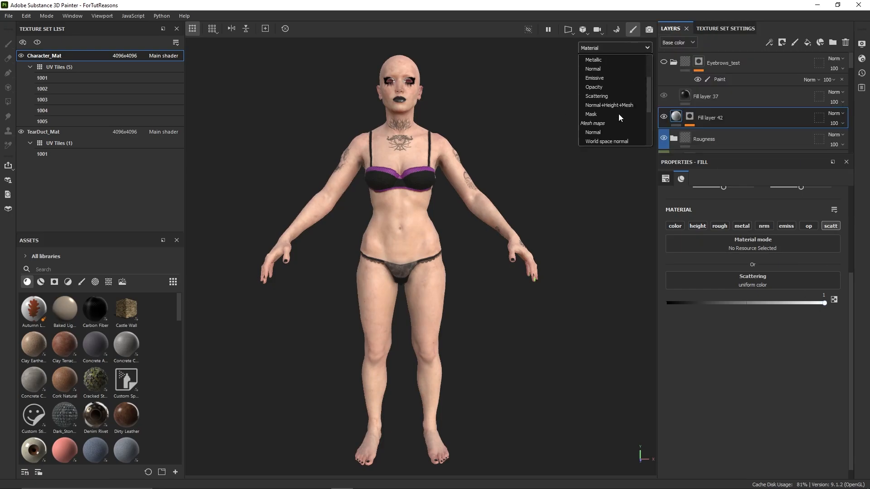
{"action": "left_click", "coordinate": [597, 96]}
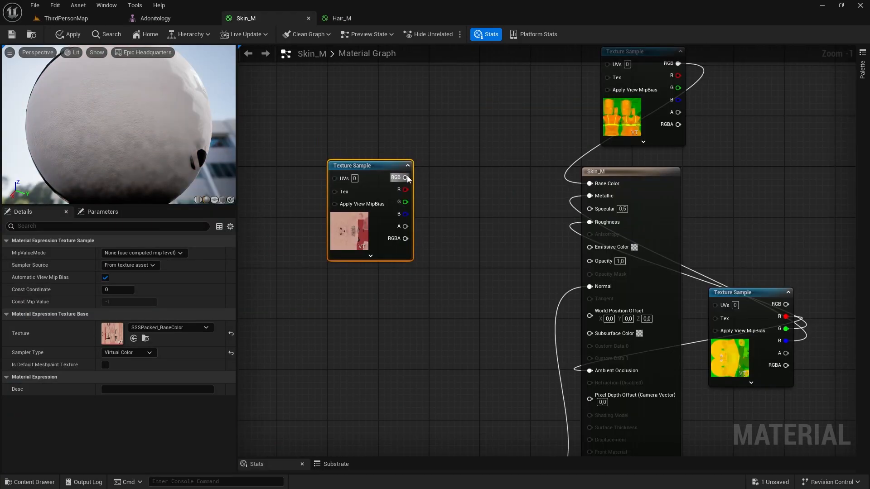
- Wire SSSPacked_BaseColor's RGB into the skin material and play the Untitled level to see the character
{"action": "left_click_drag", "start_coordinate": [406, 178], "coordinate": [591, 183]}
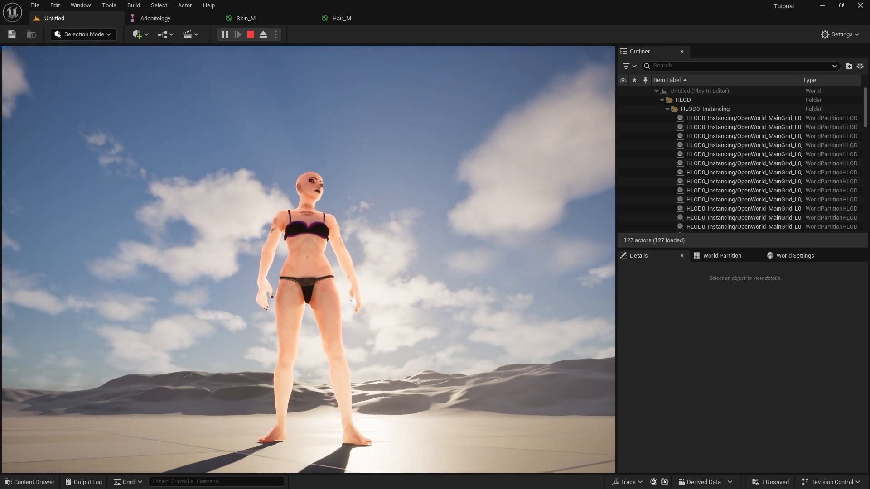
{"action": "left_click", "coordinate": [245, 18]}
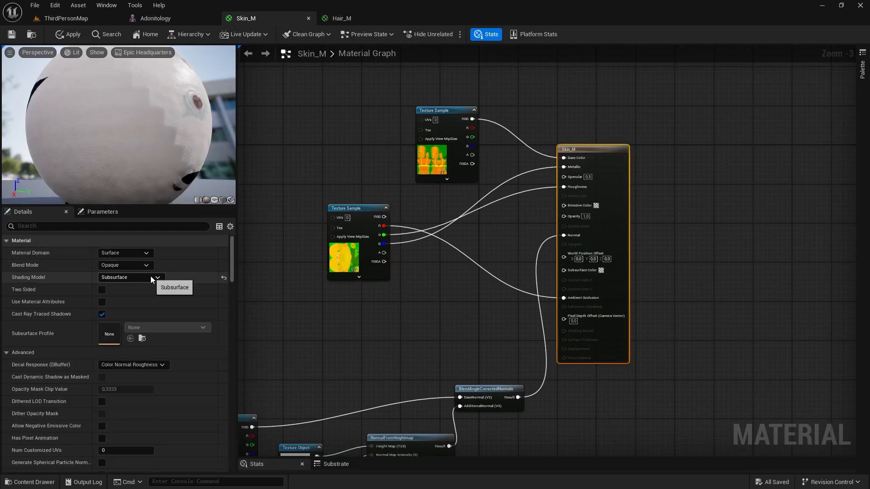
- Switch Skin_M to Subsurface Profile shading and create the SSS_SP subsurface profile asset
{"action": "left_click", "coordinate": [157, 277]}
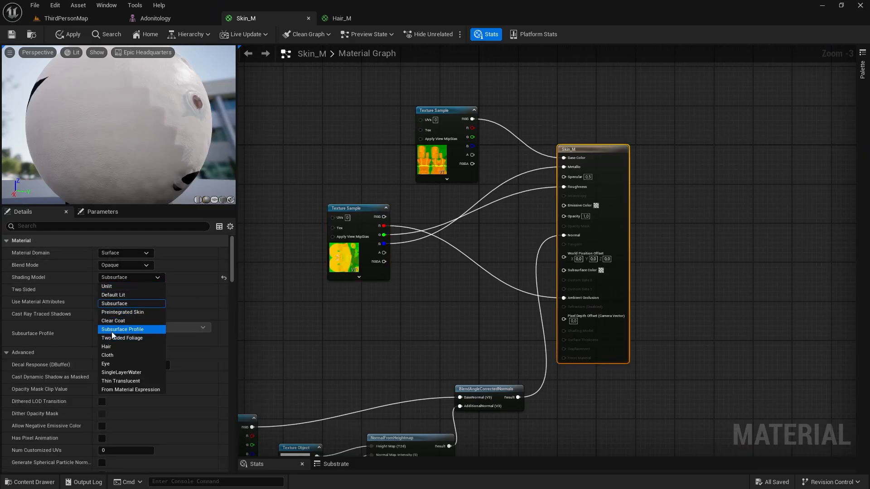
{"action": "left_click", "coordinate": [122, 329]}
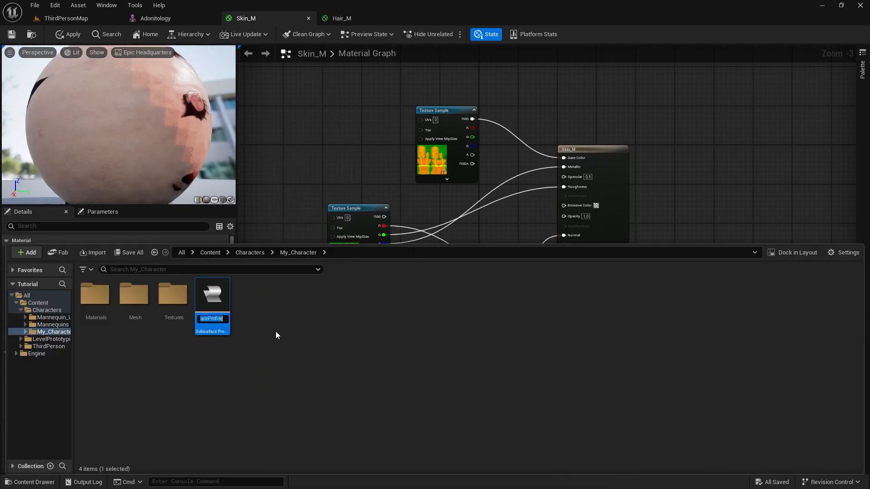
{"action": "type", "text": "SSS_"}
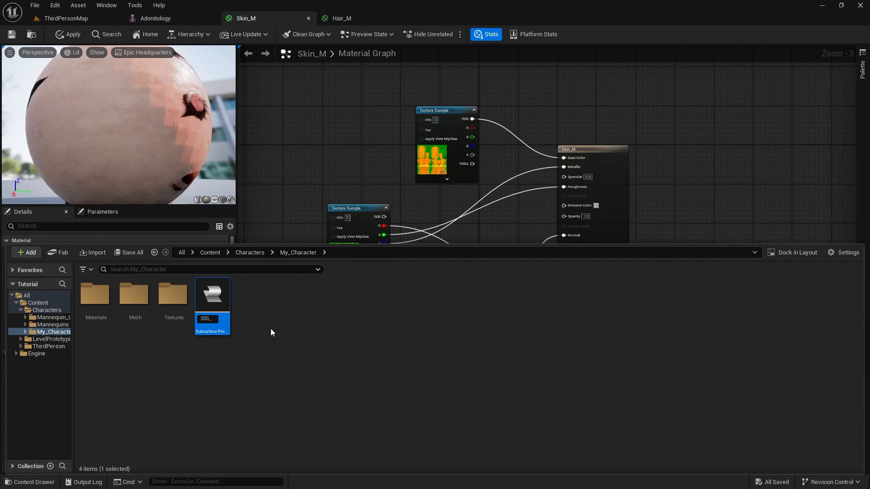
{"action": "double_click", "coordinate": [212, 293]}
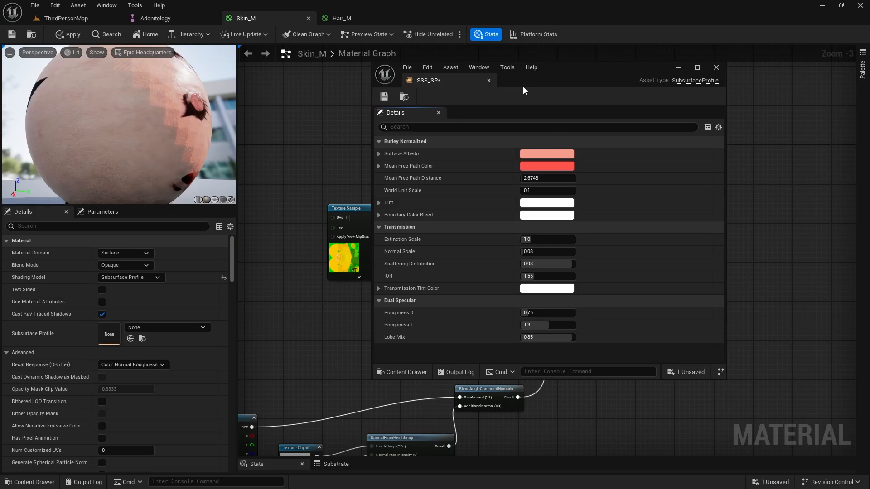
{"action": "mouse_move", "coordinate": [516, 92]}
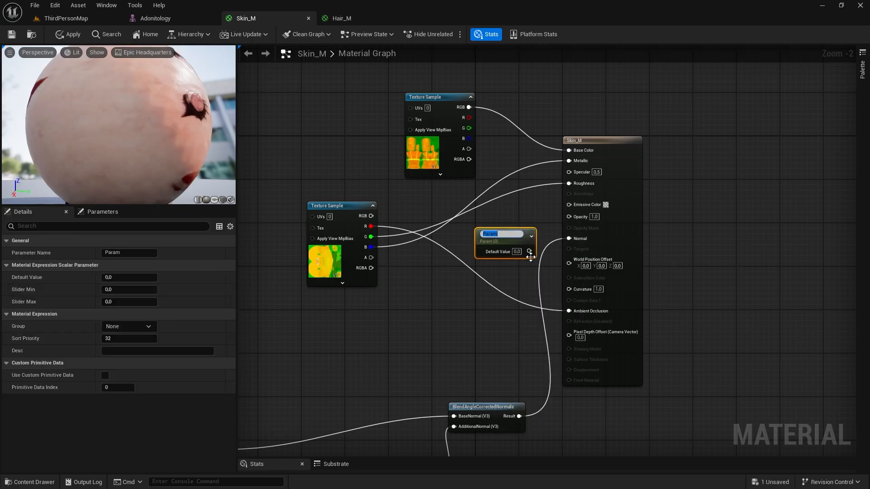
- Add an SSS_Amount scalar parameter into Opacity and create a material instance from Skin_M
{"action": "type", "text": "SSS_Amount"}
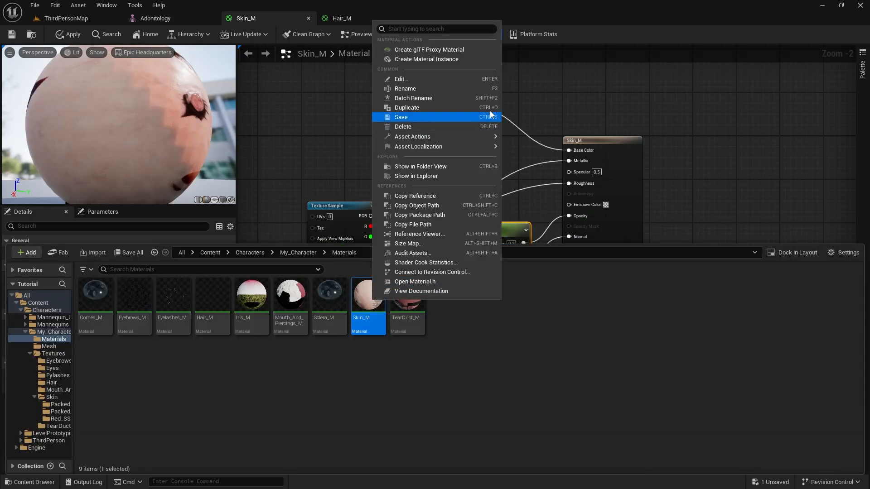
{"action": "left_click", "coordinate": [426, 58]}
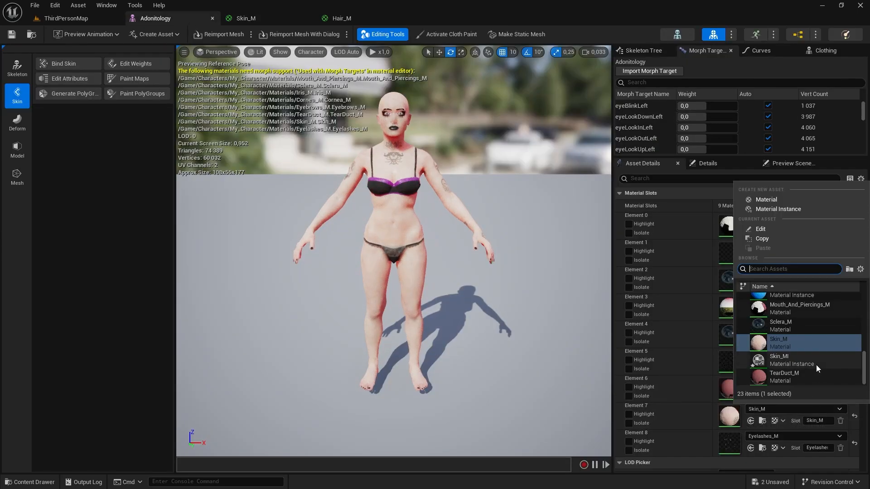
- Assign Skin_MI to the skin slot, play the level, and enable Transmission on the DirectionalLight
{"action": "double_click", "coordinate": [780, 360]}
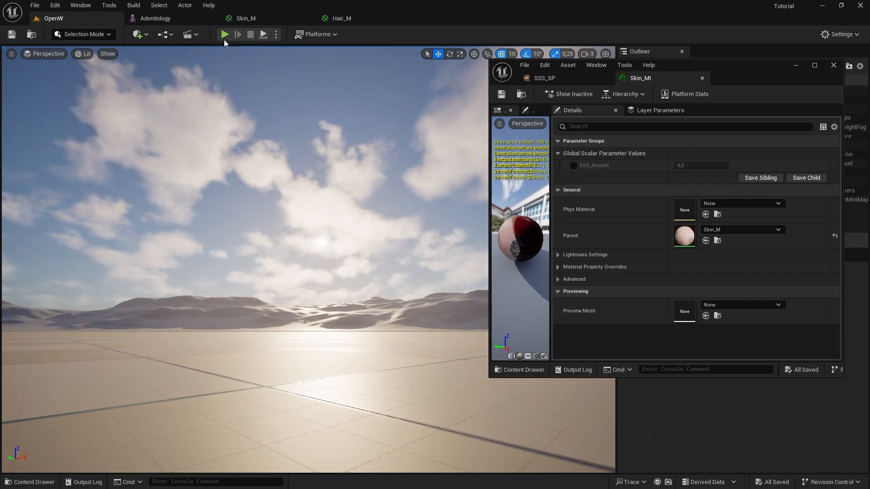
{"action": "left_click", "coordinate": [224, 35]}
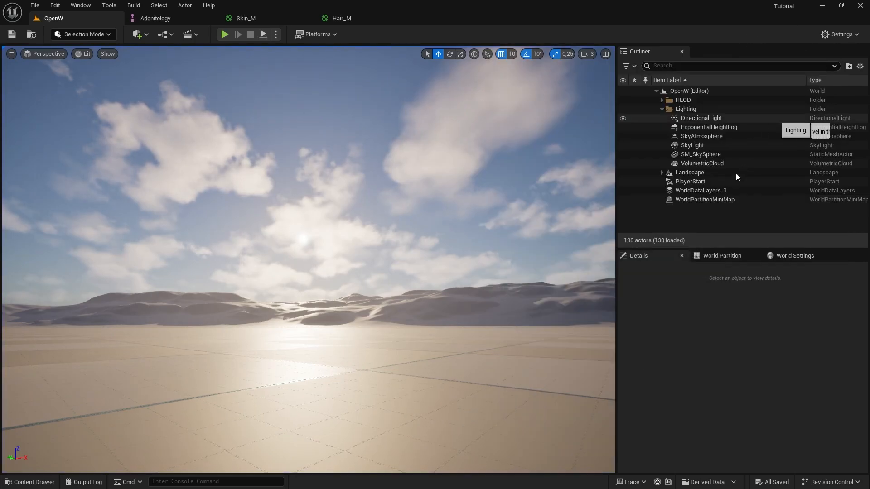
{"action": "left_click", "coordinate": [700, 118]}
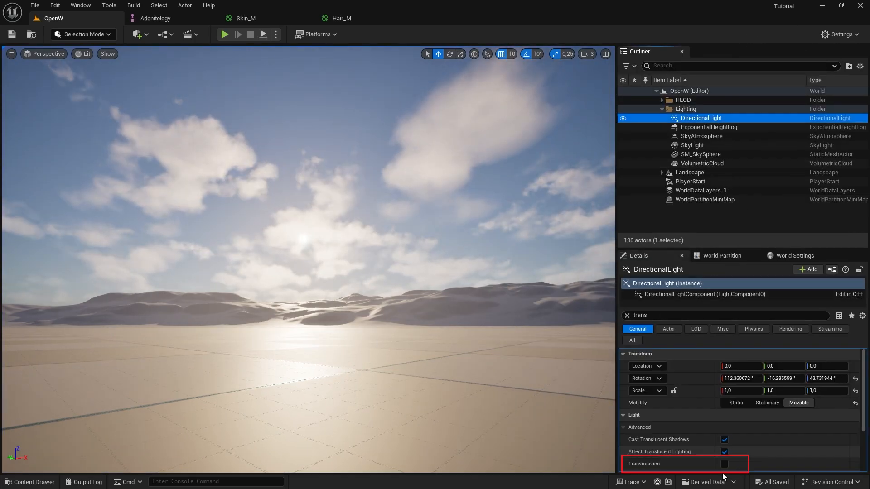
{"action": "left_click", "coordinate": [724, 464]}
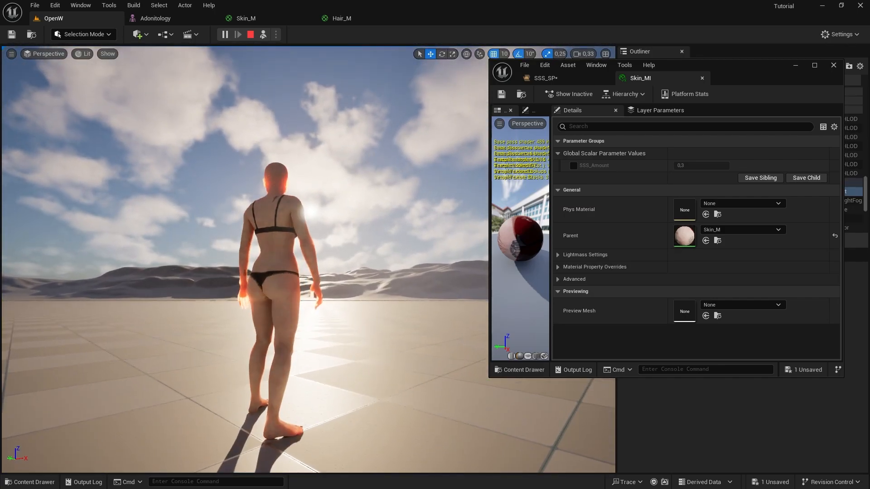
- Activate SSS_Amount in Skin_MI and give SSS_SP mean free path distance ~7.0 and lobe mix 0.7
{"action": "left_click", "coordinate": [700, 165]}
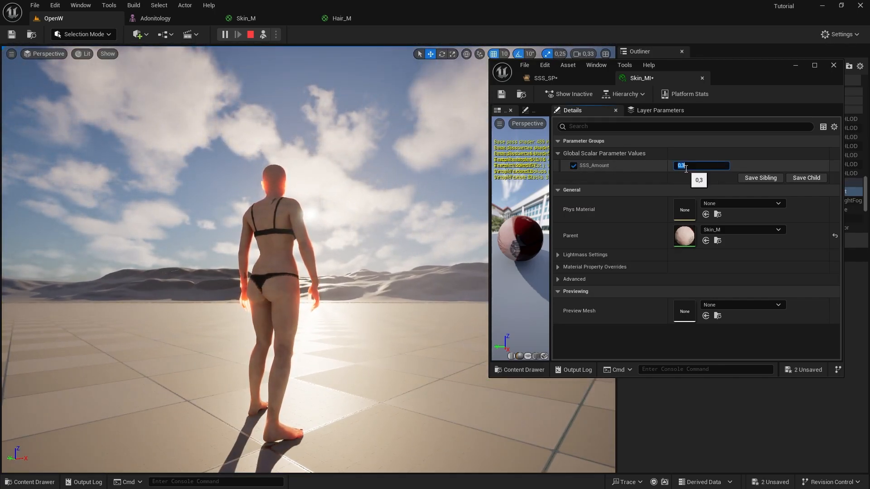
{"action": "left_click", "coordinate": [544, 78]}
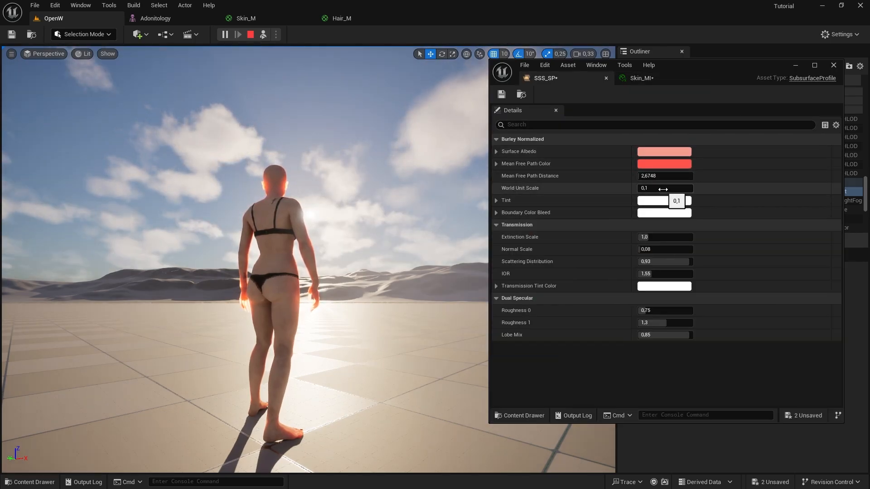
{"action": "left_click", "coordinate": [664, 176]}
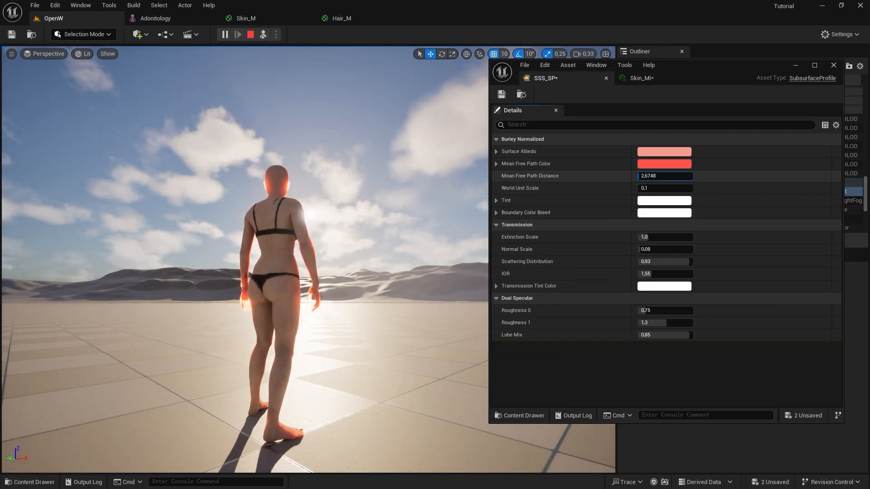
{"action": "type", "text": "6.6668"}
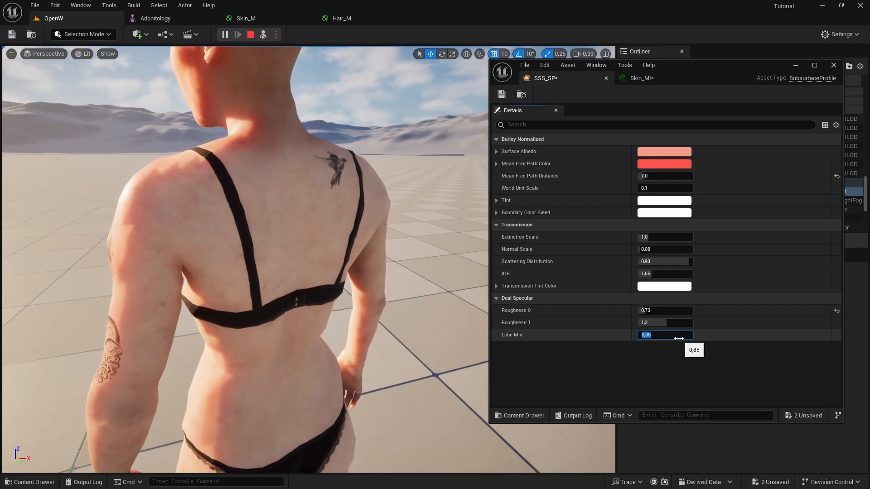
{"action": "type", "text": "0.7"}
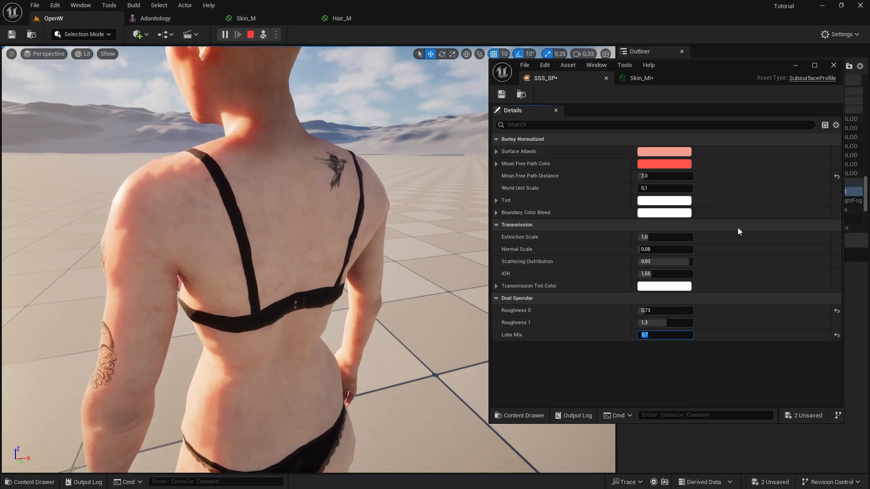
{"action": "left_click", "coordinate": [663, 151]}
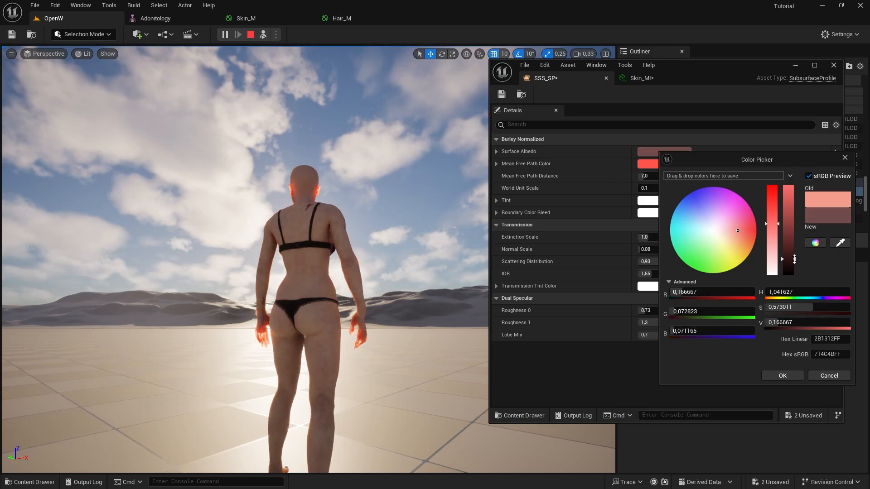
- Pick muted pink surface albedo and mean free path colours, then resume the running level
{"action": "left_click", "coordinate": [782, 376]}
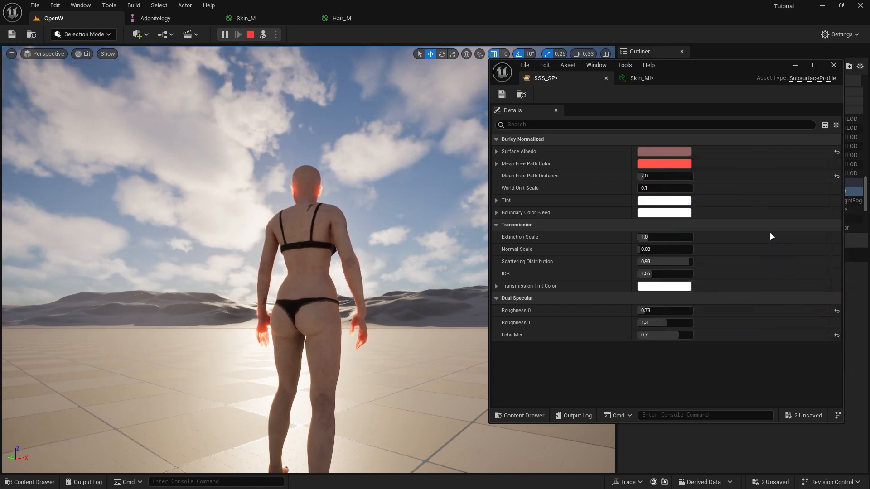
{"action": "left_click", "coordinate": [664, 164]}
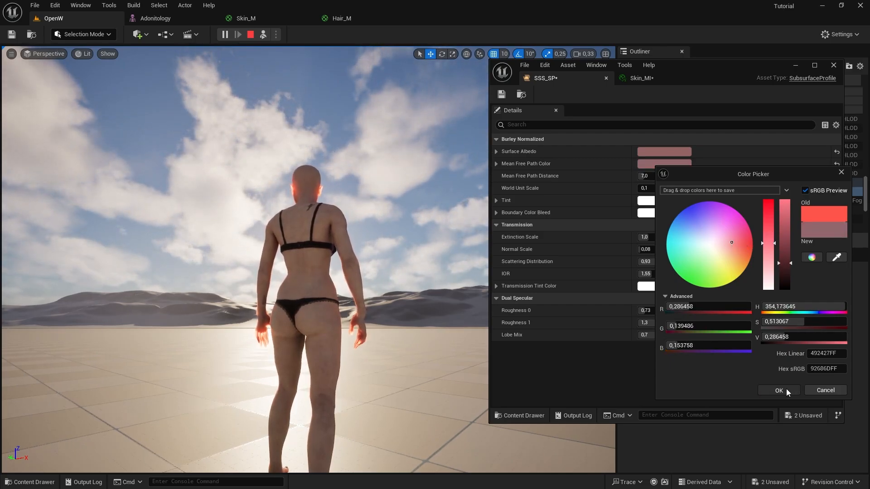
{"action": "left_click", "coordinate": [778, 390]}
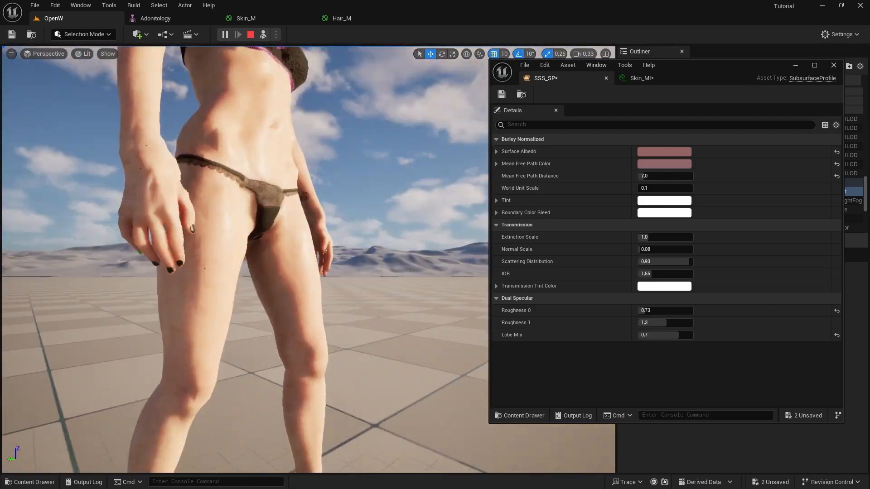
{"action": "left_click", "coordinate": [238, 35]}
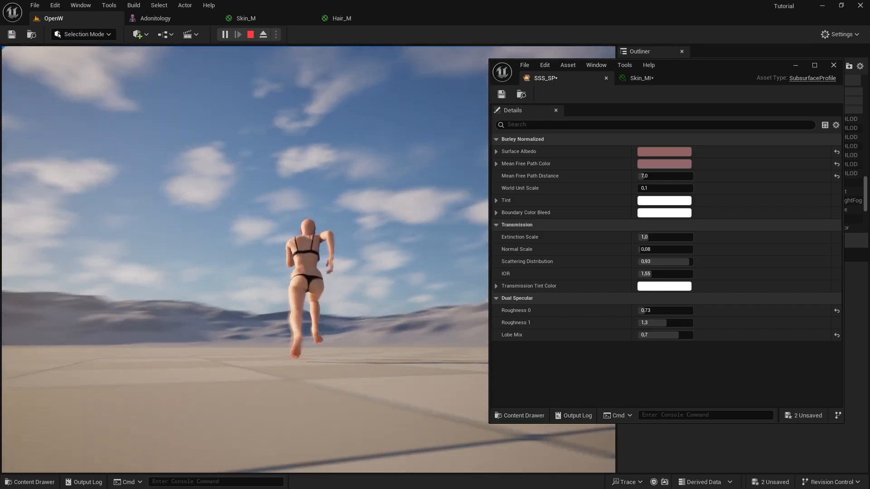
- Review Eyelashes_M and Eyebrows_M, switching the eyebrow alpha texture to computed mip level
{"action": "left_click", "coordinate": [444, 18]}
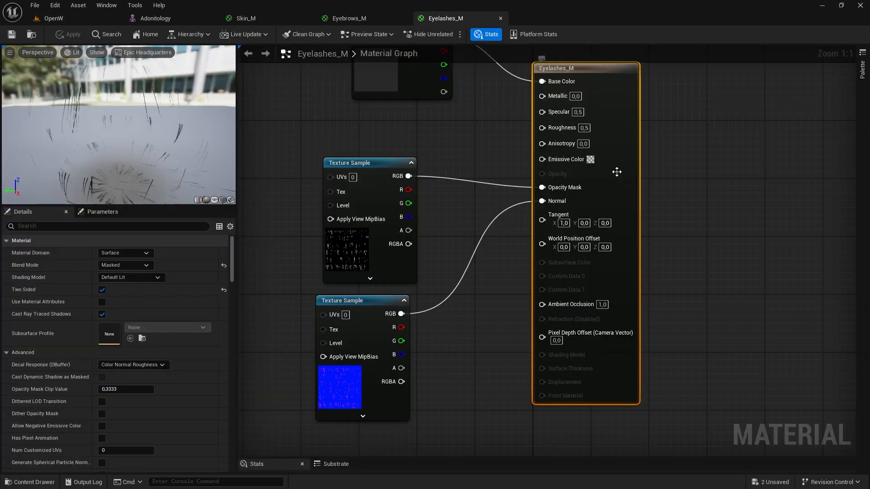
{"action": "left_click", "coordinate": [349, 18]}
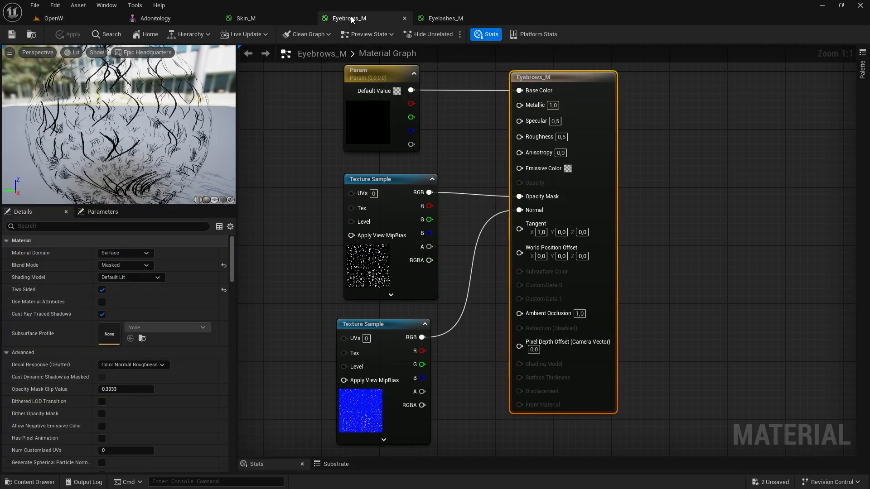
{"action": "mouse_move", "coordinate": [445, 18]}
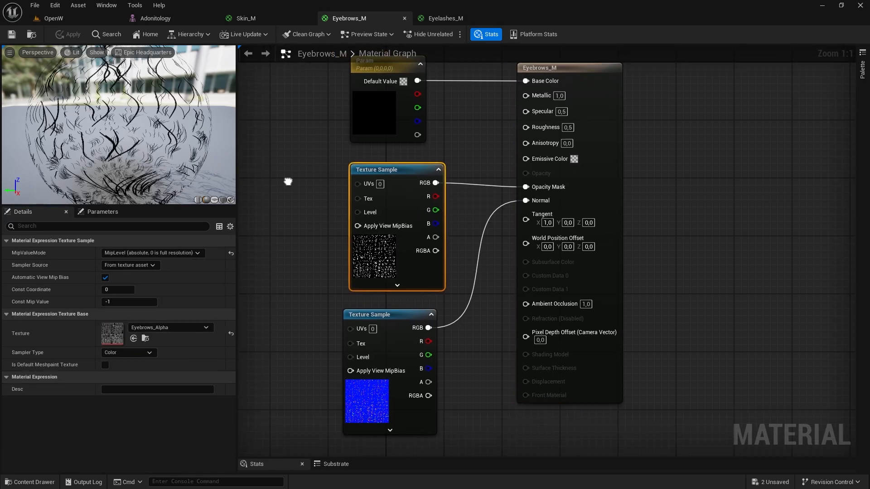
{"action": "left_click", "coordinate": [152, 253]}
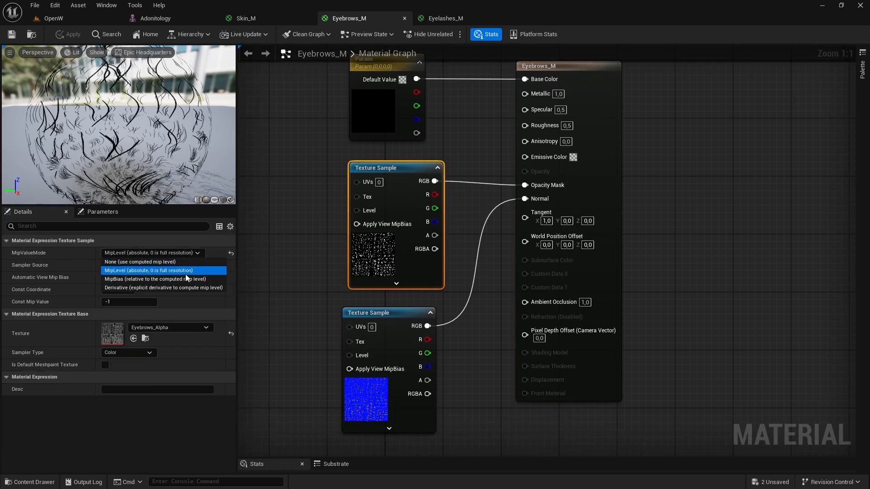
{"action": "left_click", "coordinate": [156, 19]}
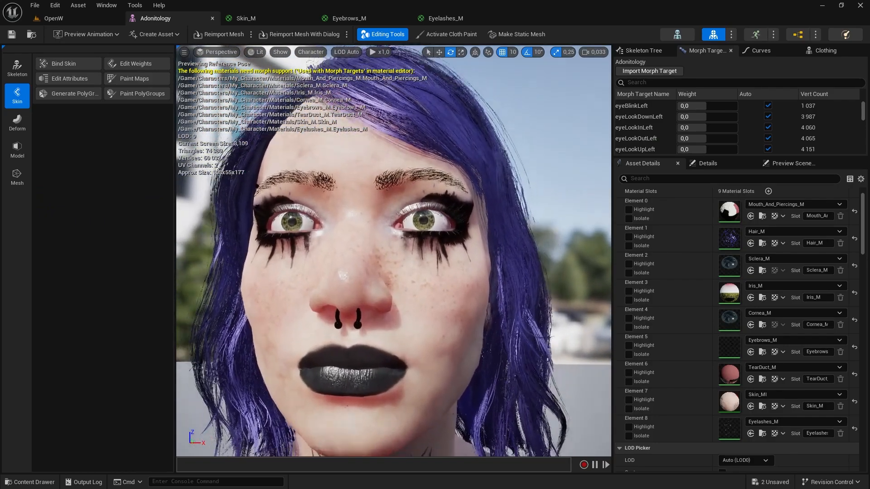
- Restore absolute mip level on the alpha texture and return to the character and running level views
{"action": "left_click", "coordinate": [348, 19]}
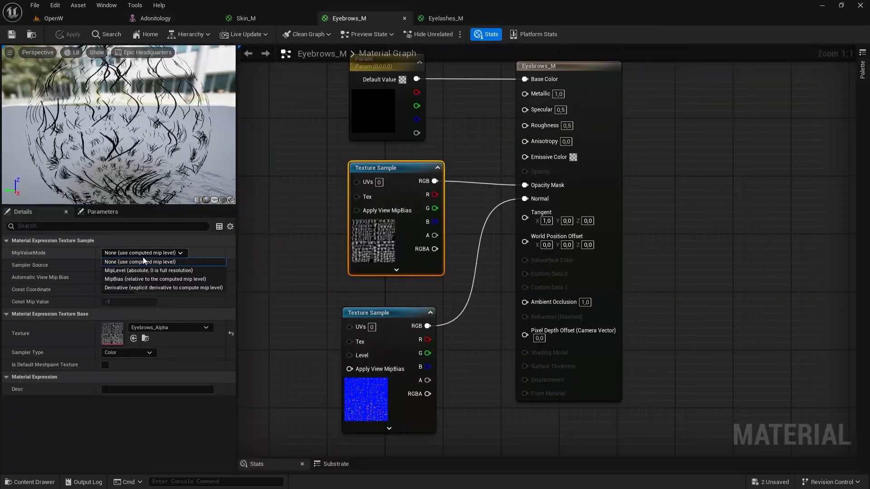
{"action": "left_click", "coordinate": [157, 271]}
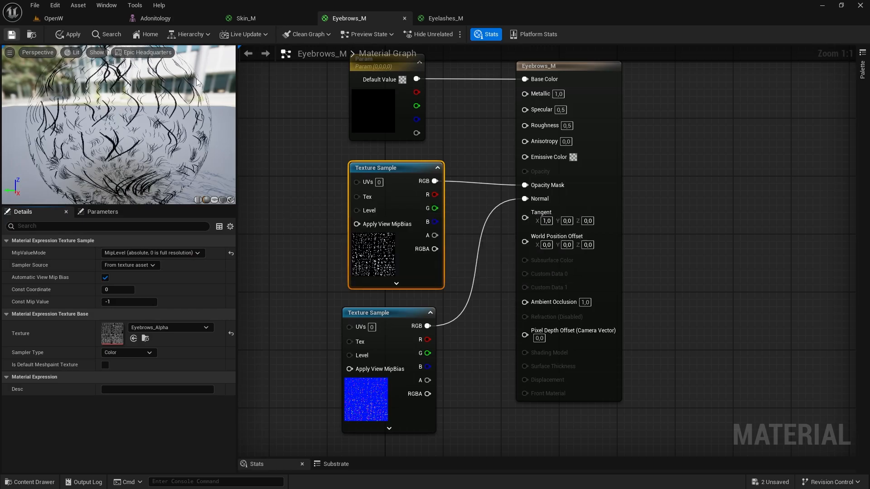
{"action": "left_click", "coordinate": [156, 18]}
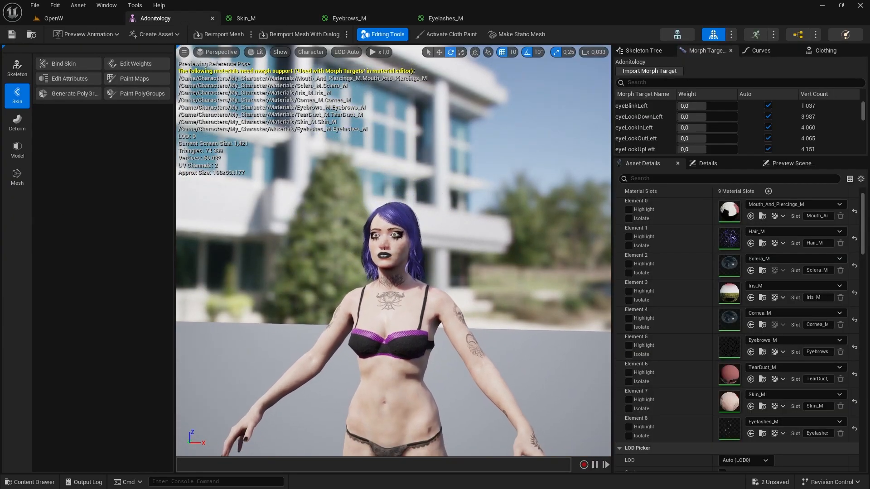
{"action": "left_click", "coordinate": [53, 18]}
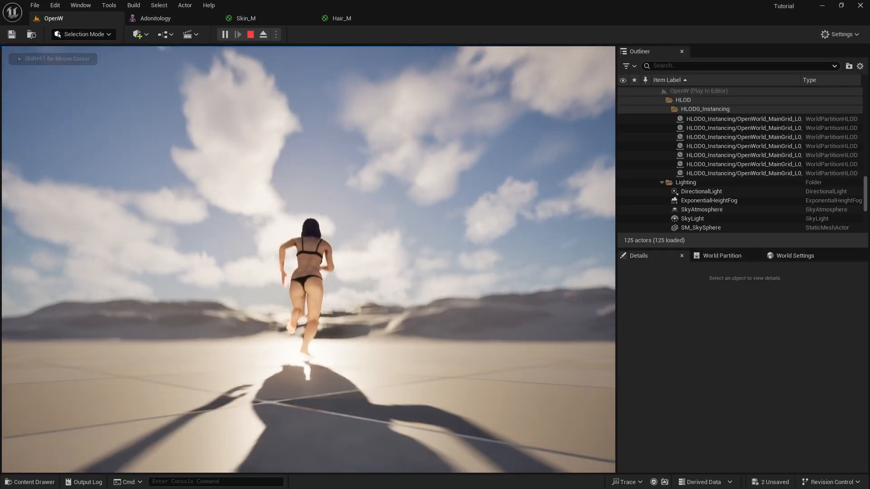